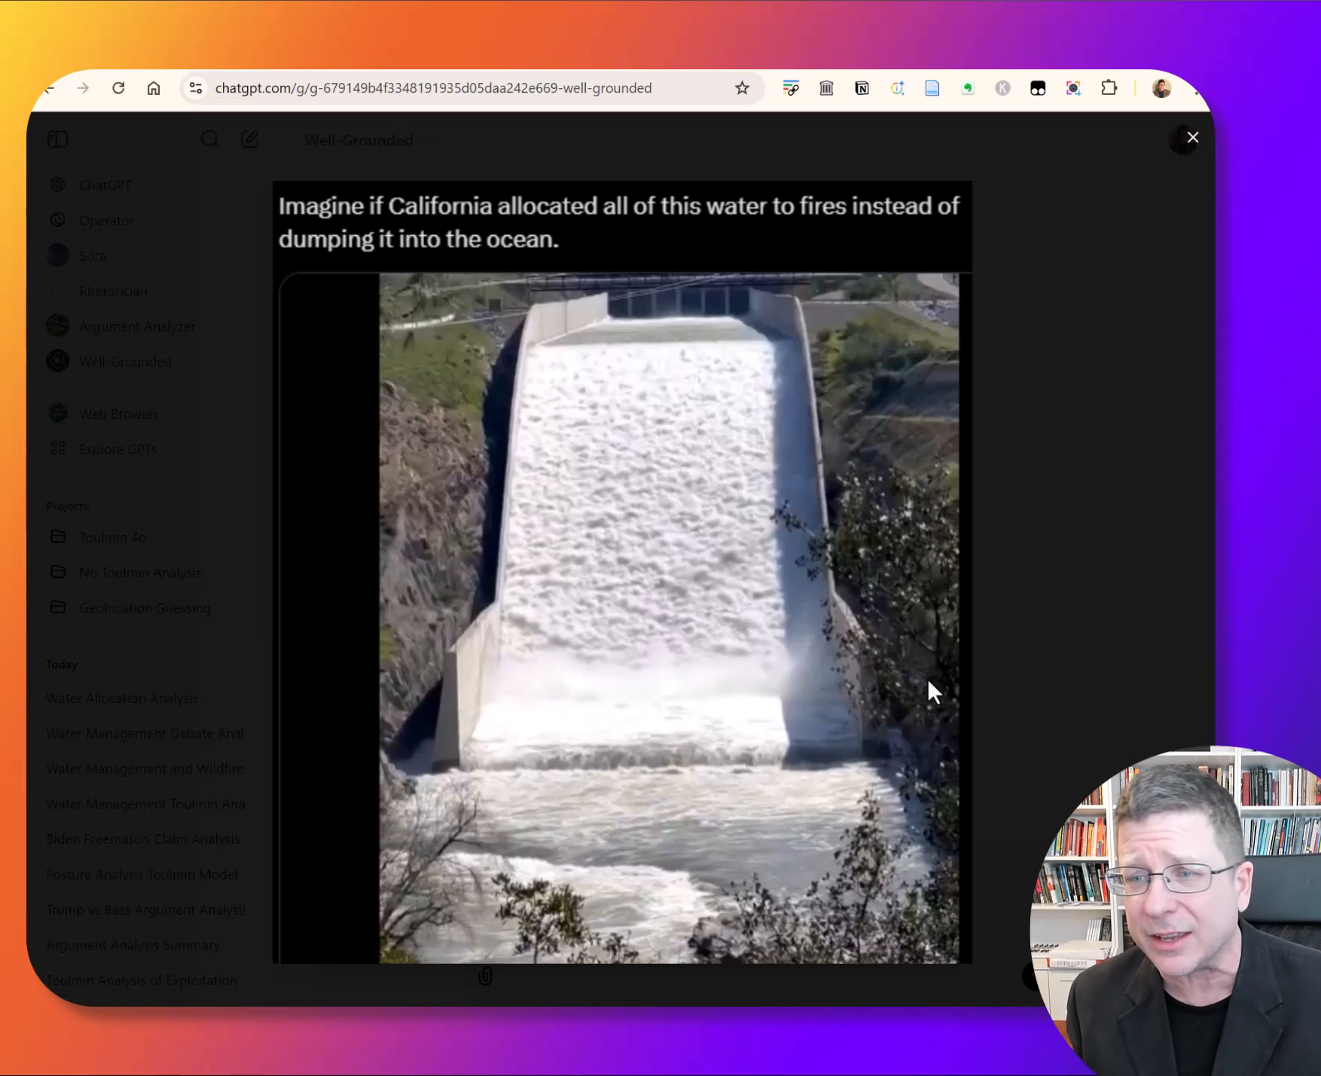
Close the enlarged dam-water screenshot preview, leaving it attached to the unsent message.
click(1192, 137)
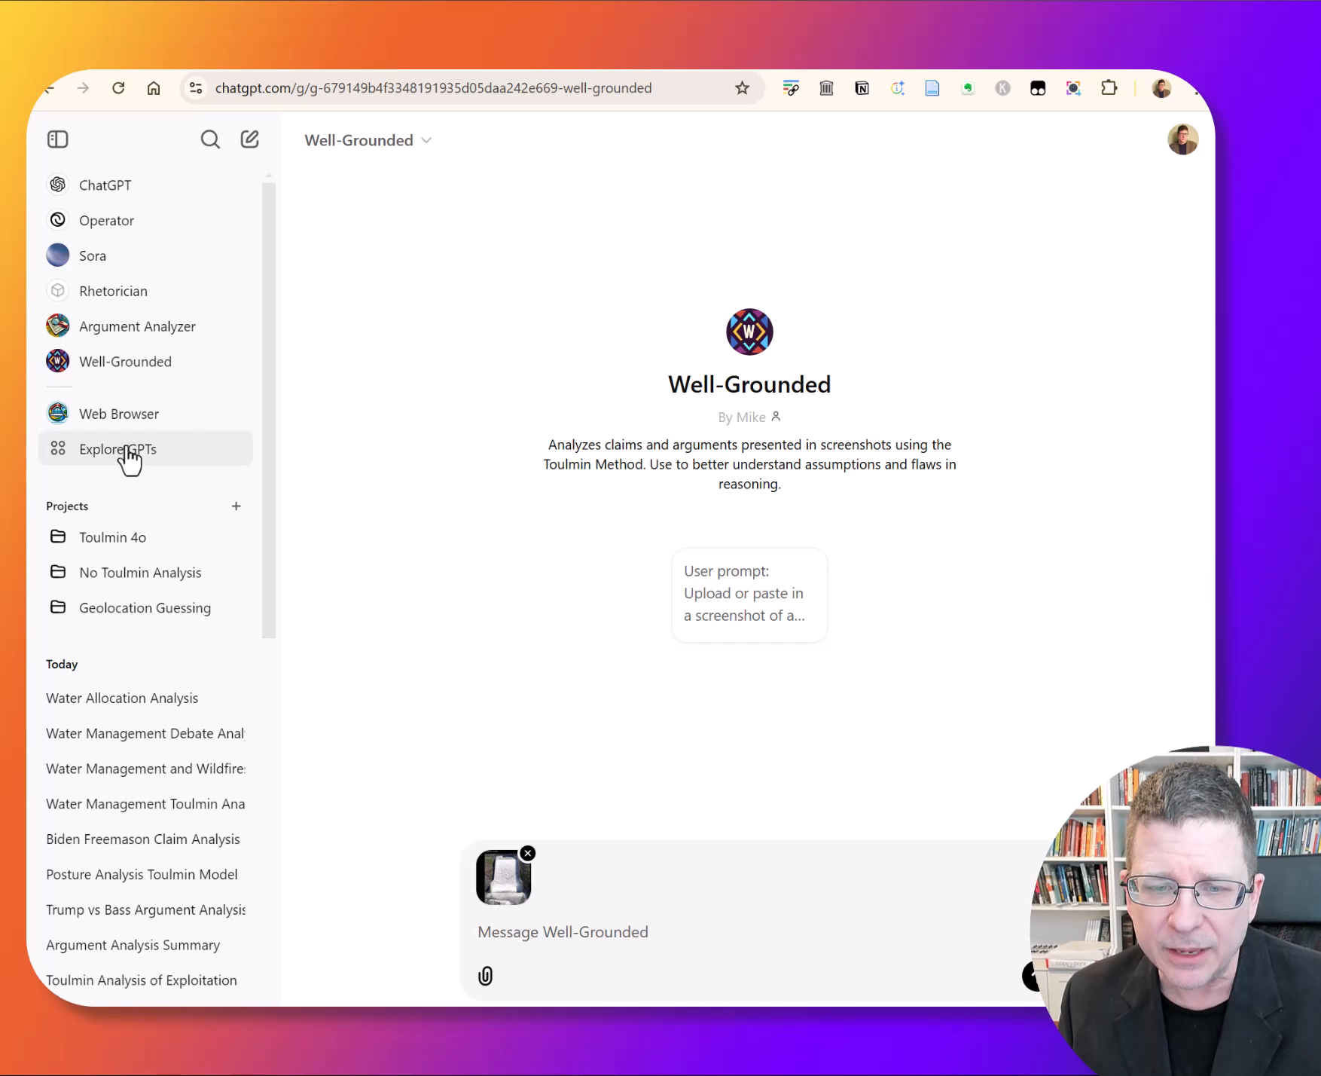
click(117, 448)
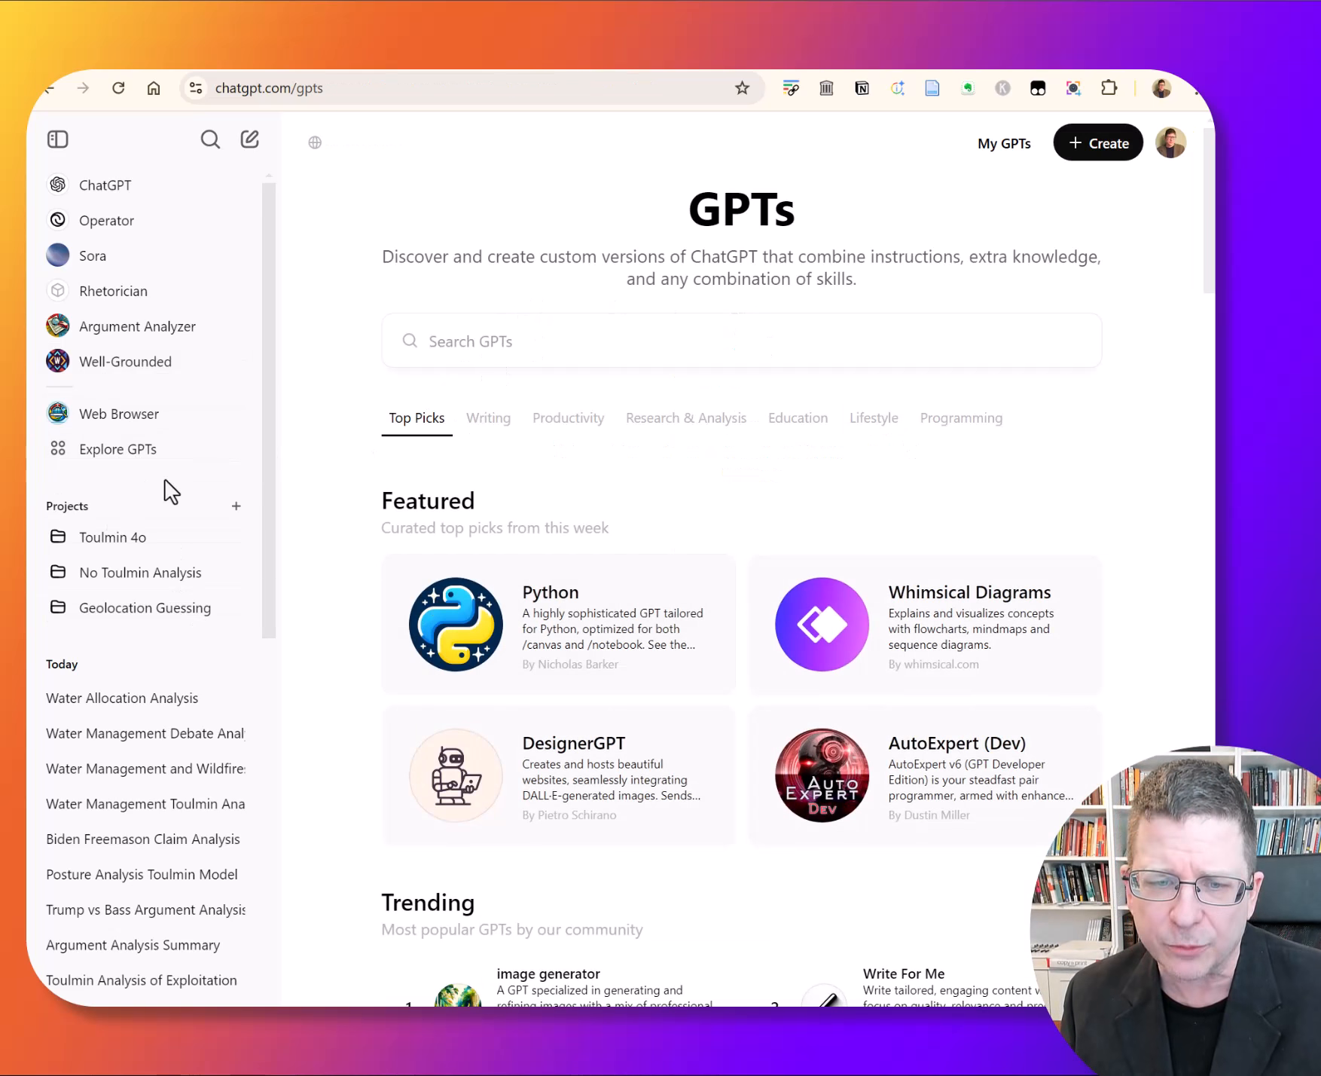
click(125, 362)
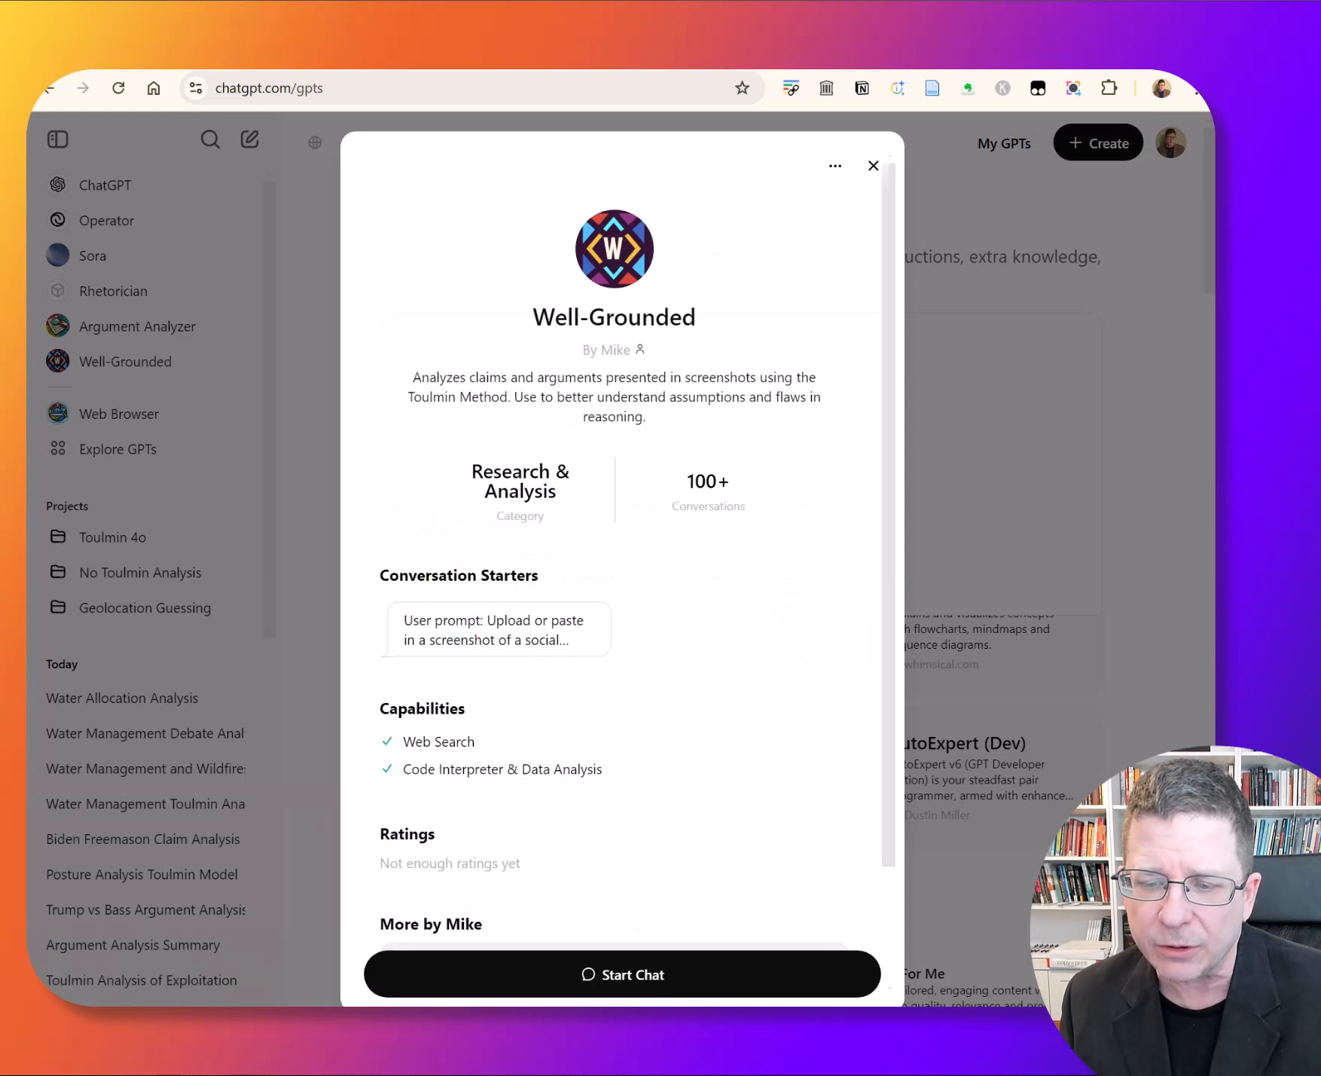
click(624, 974)
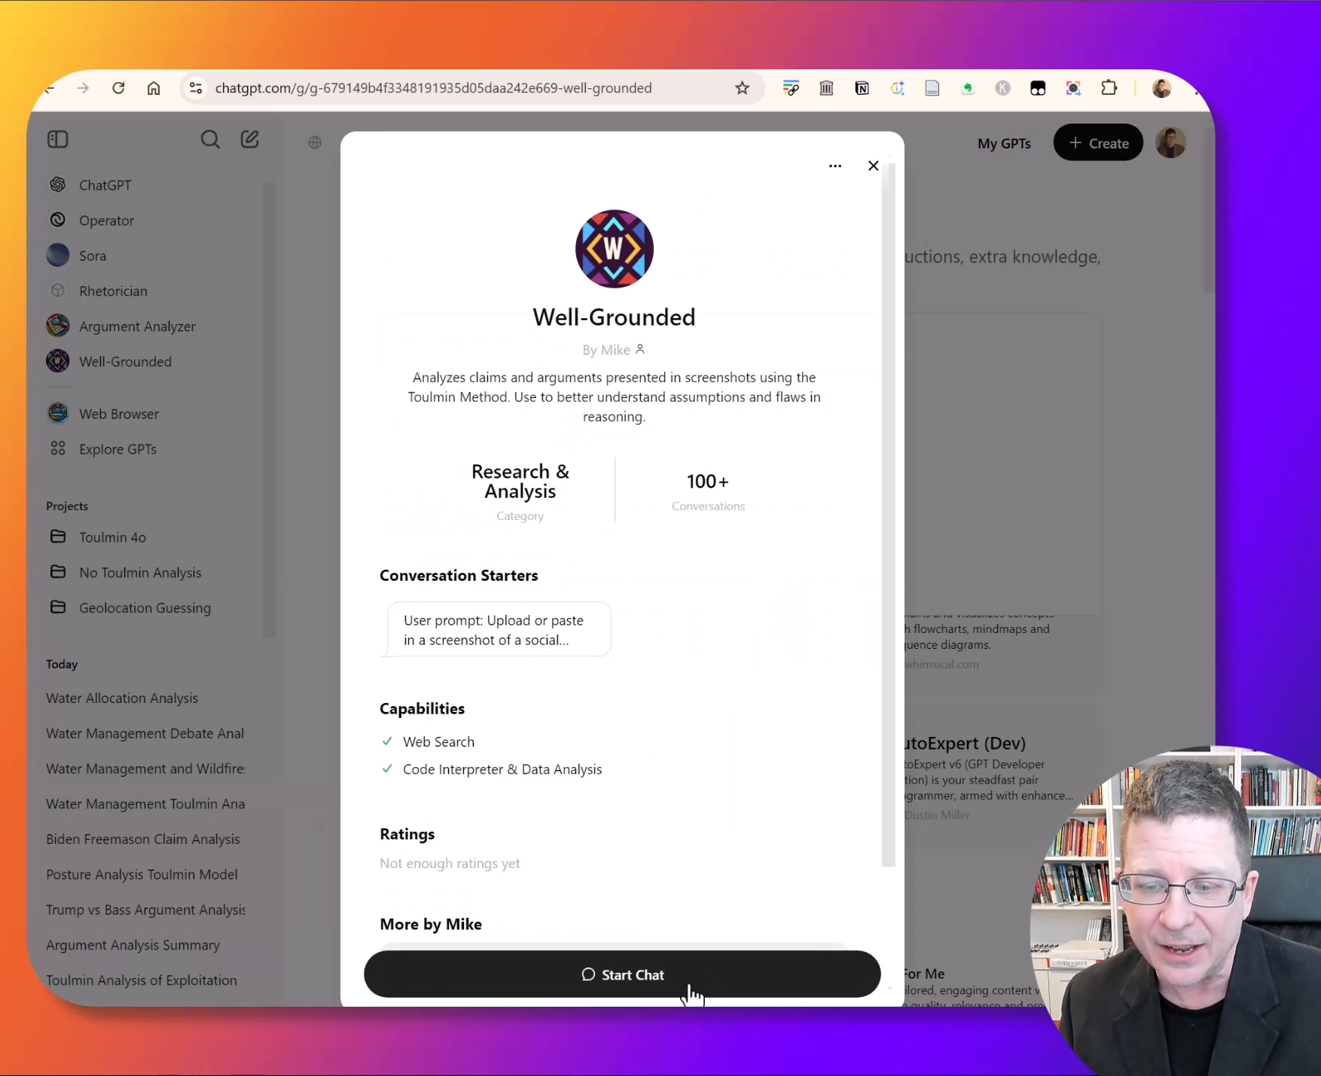
click(623, 974)
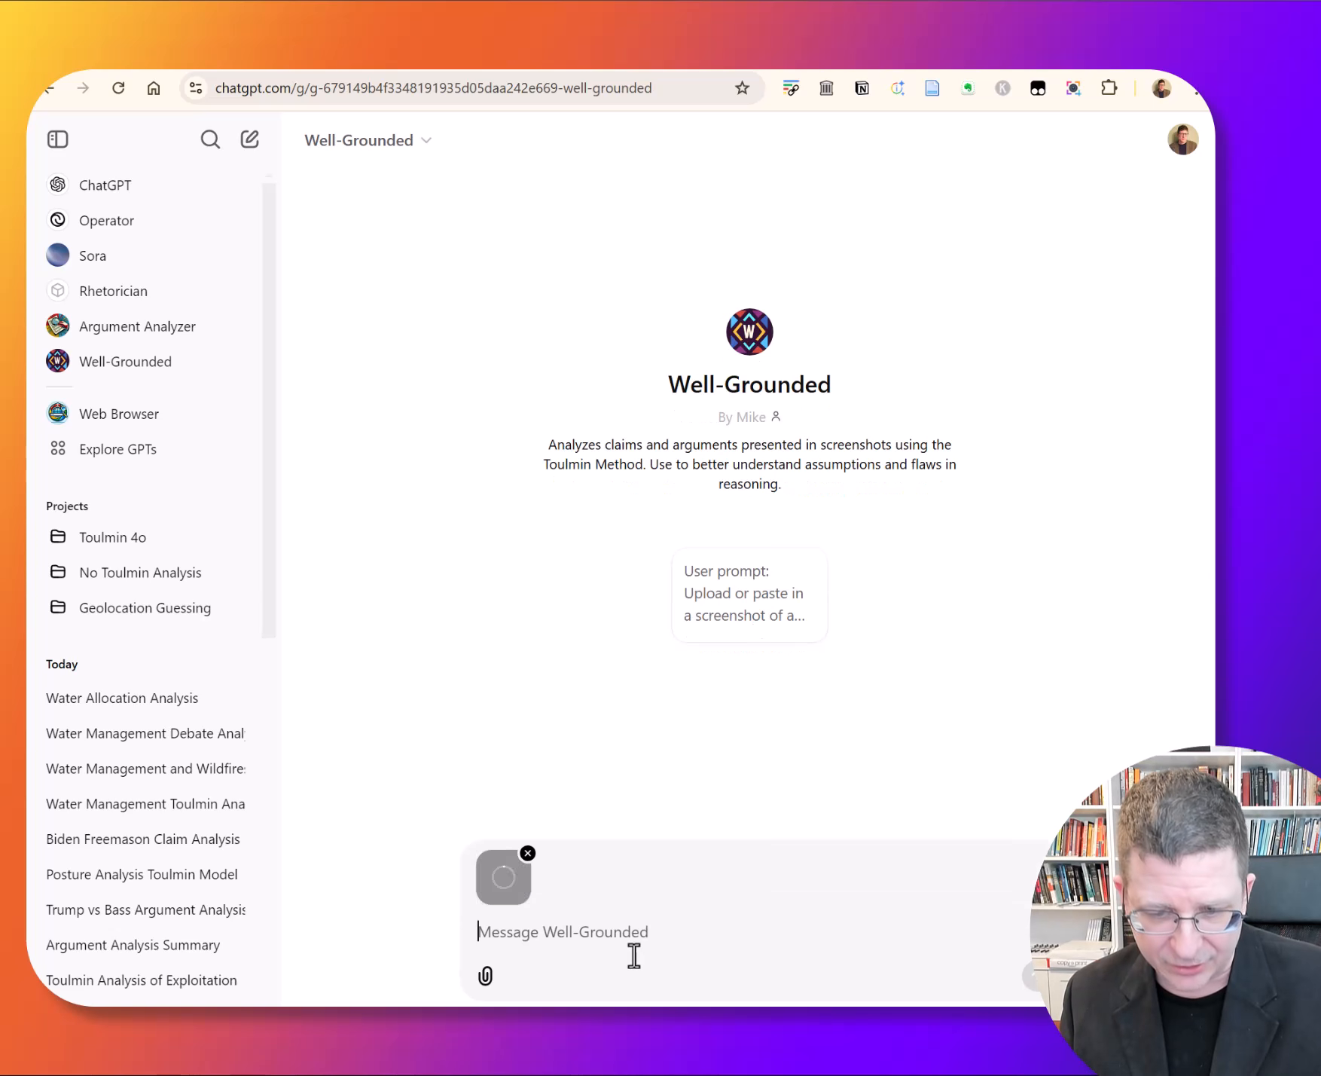
Preview the attached dam screenshot full-size and close it before sending to Well-Grounded.
click(503, 876)
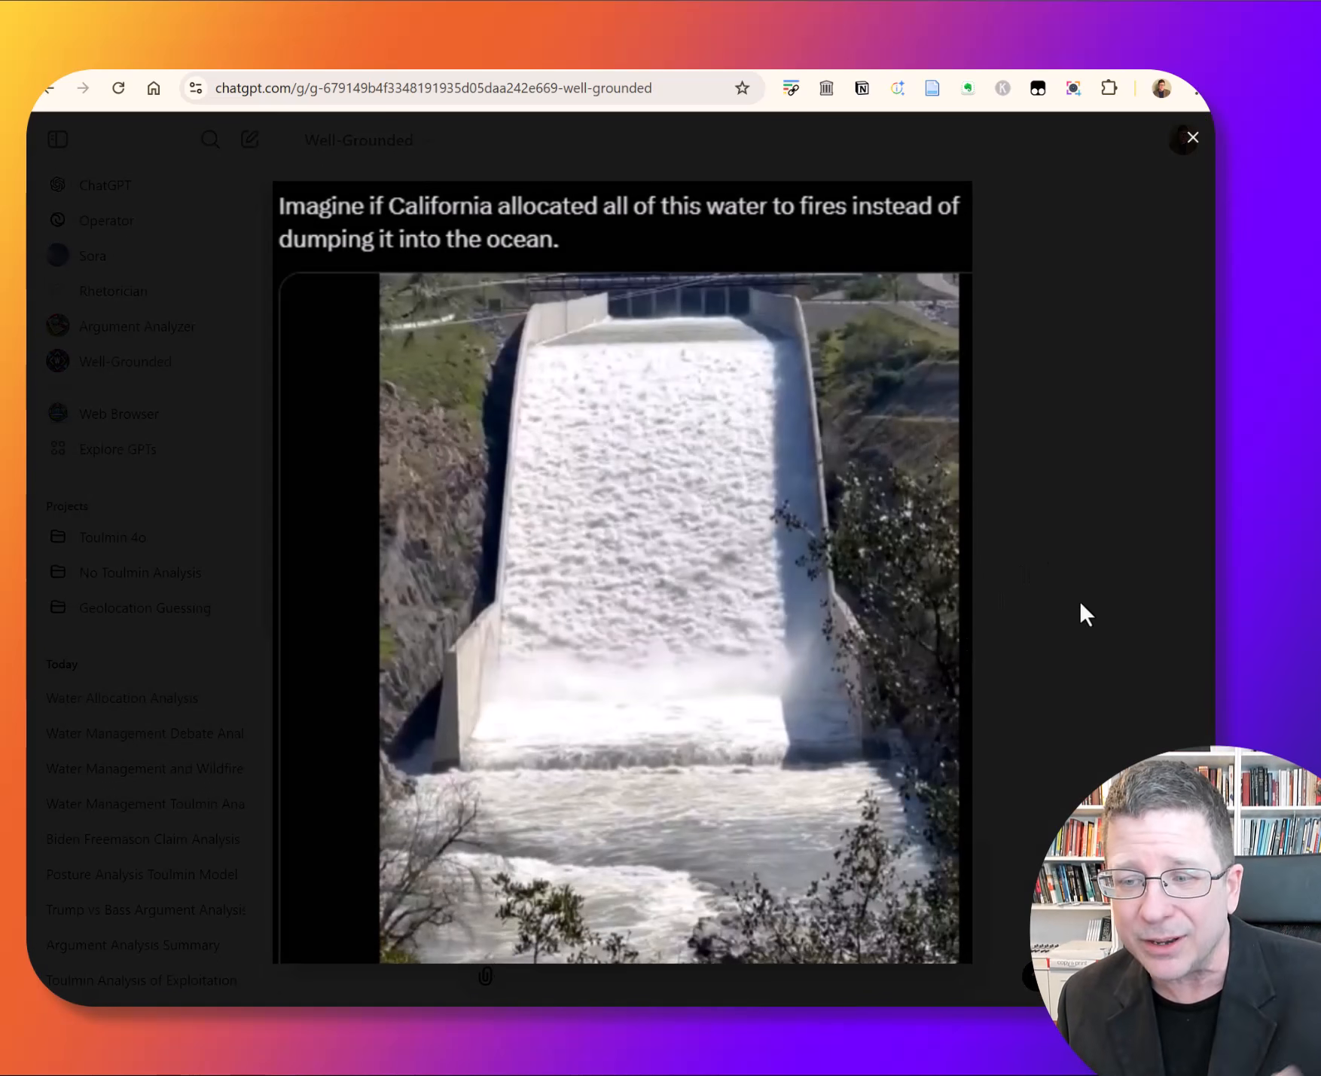
click(1193, 136)
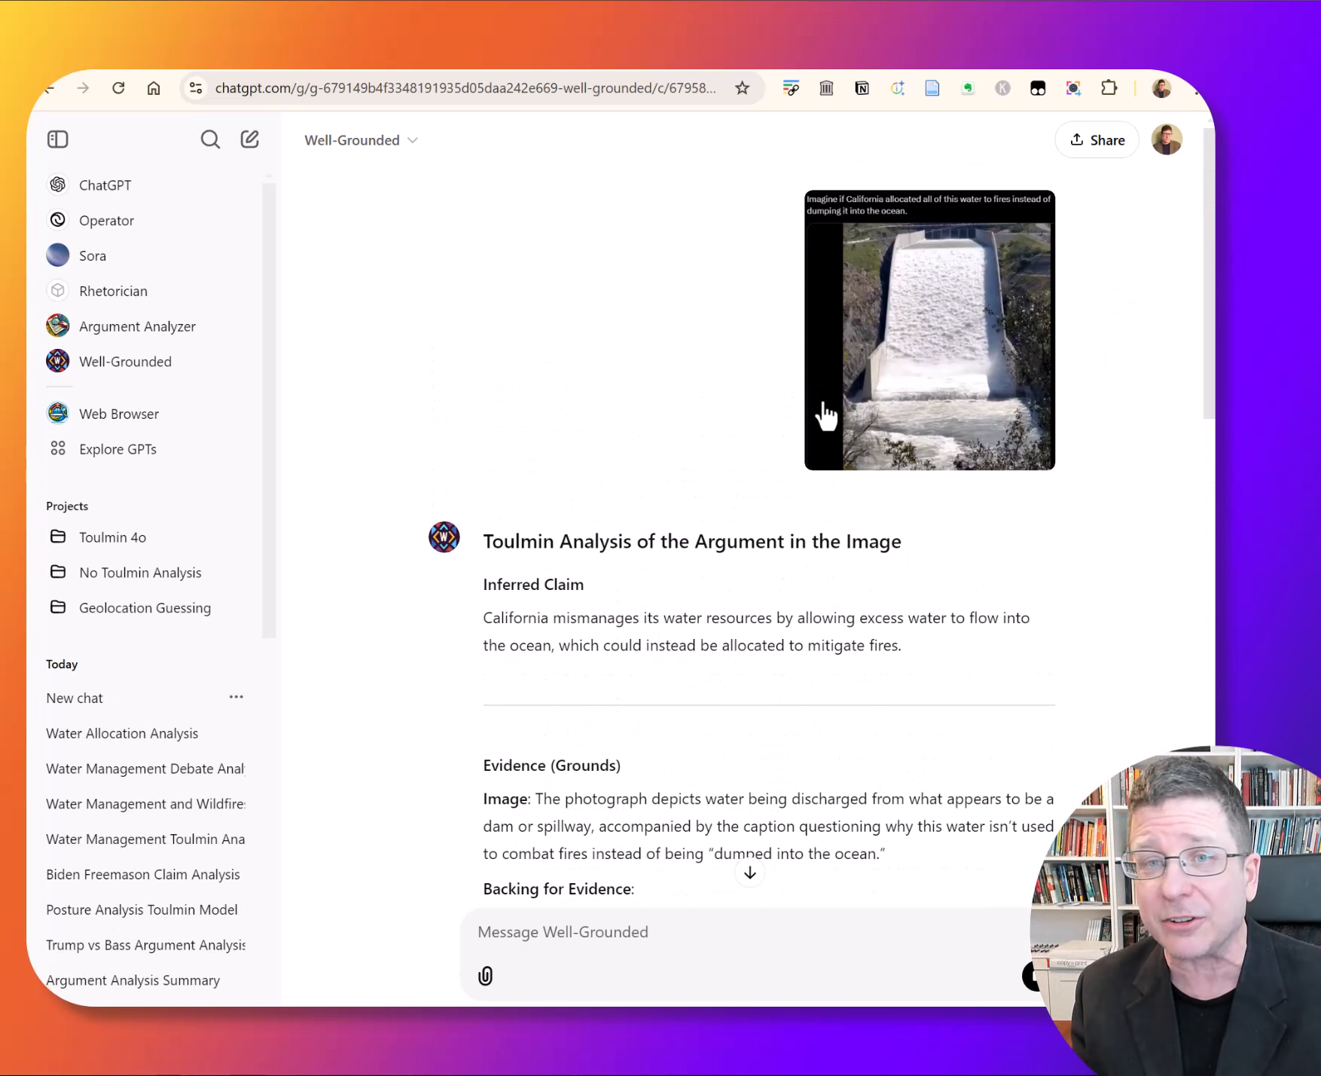
click(562, 931)
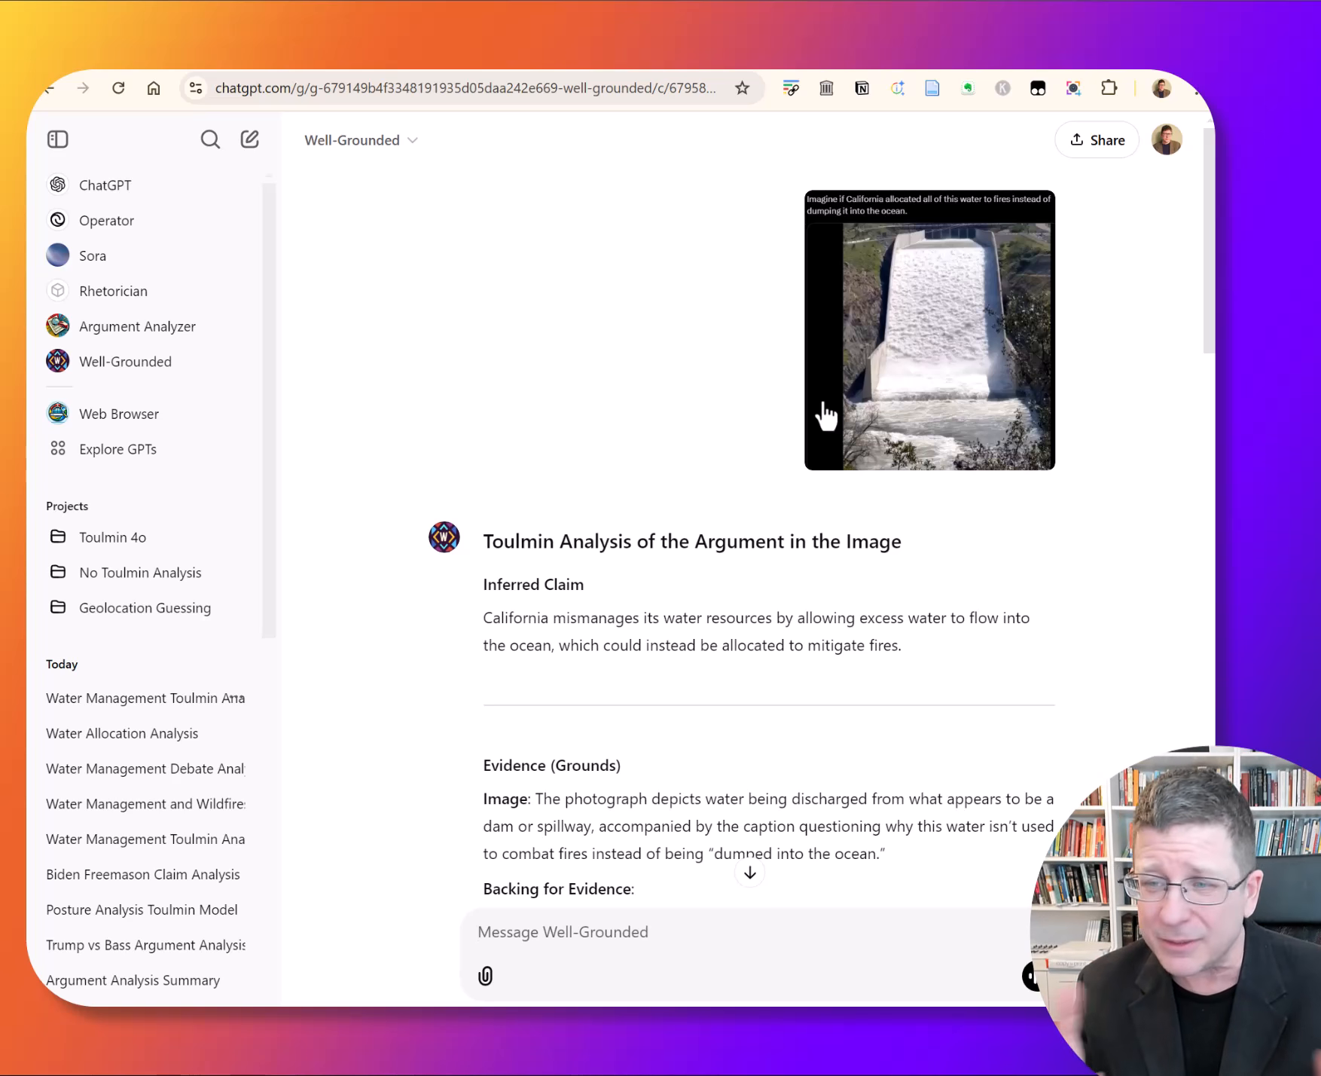
click(928, 329)
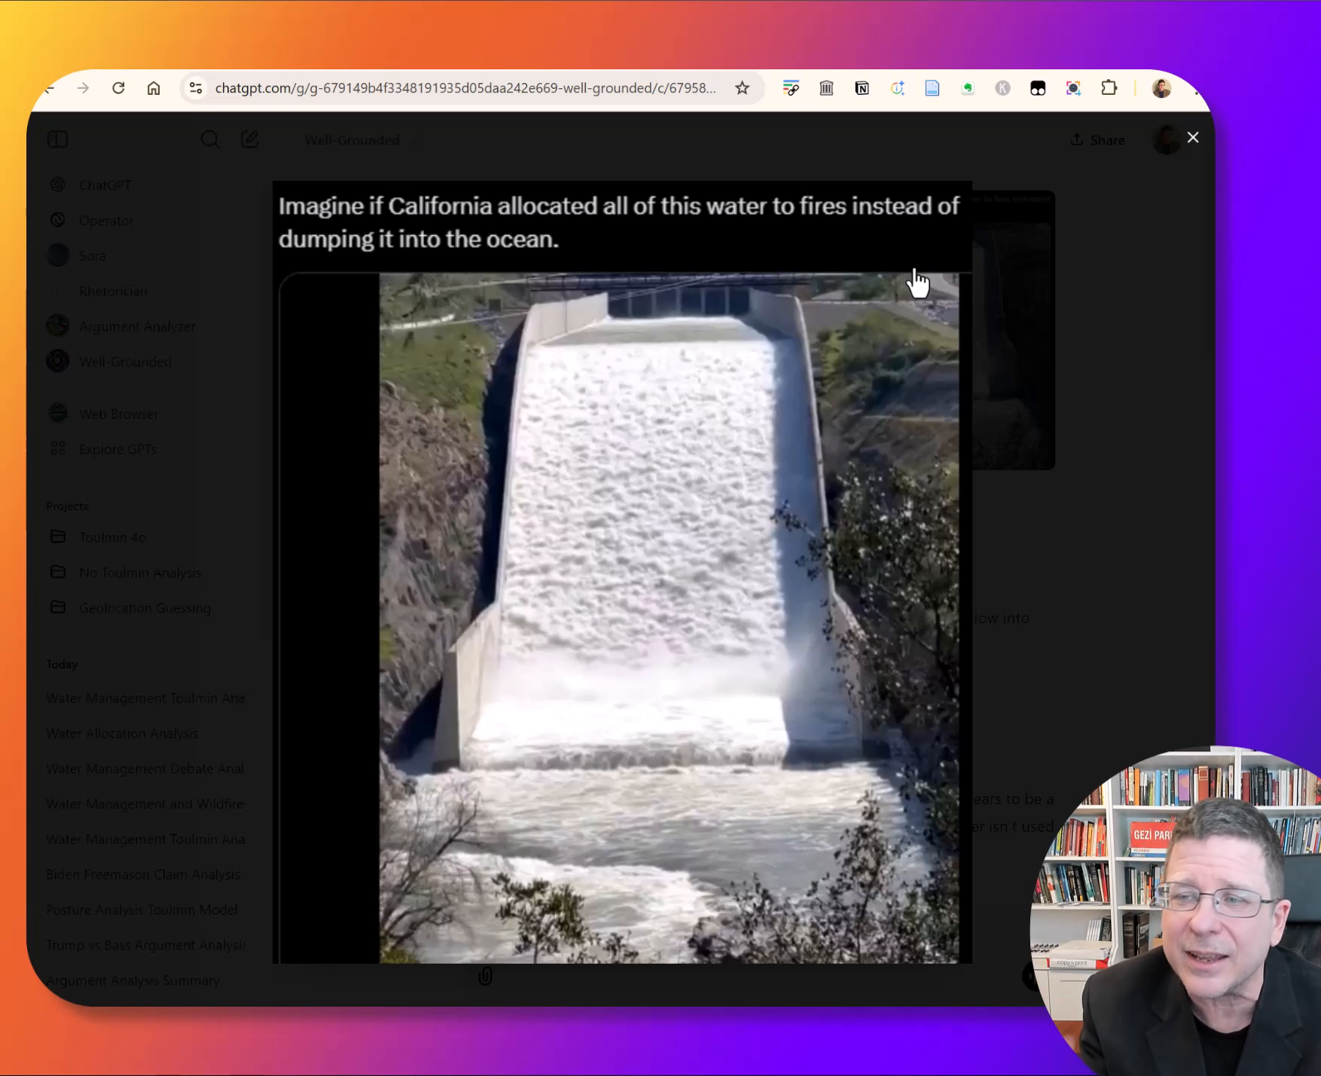
mouse_move(1121, 447)
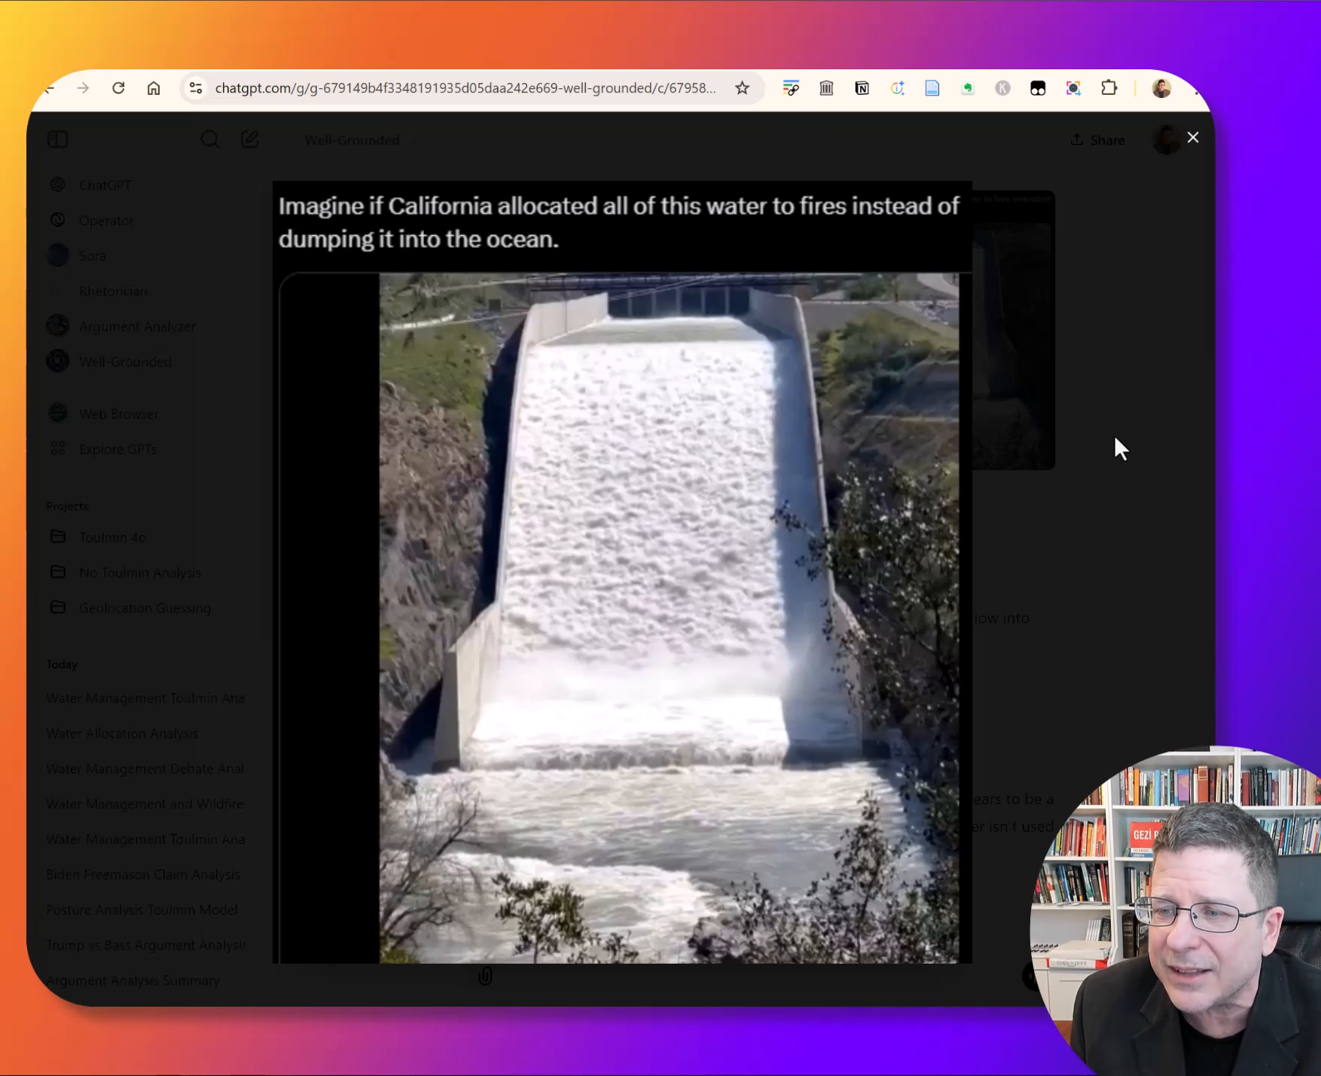
click(1194, 137)
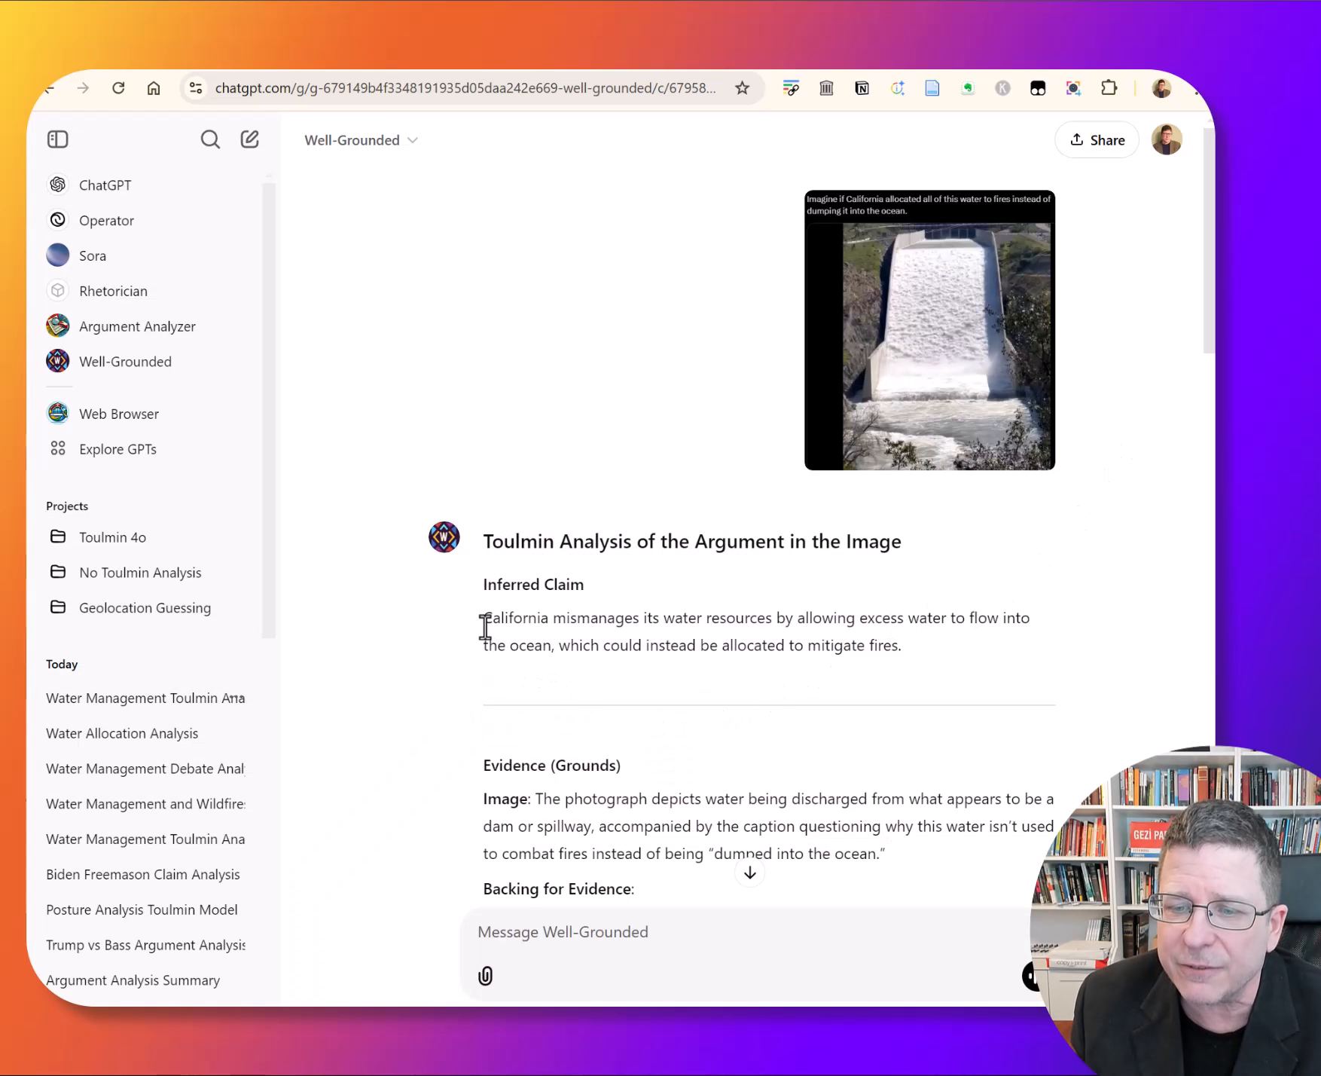
drag(483, 618, 900, 646)
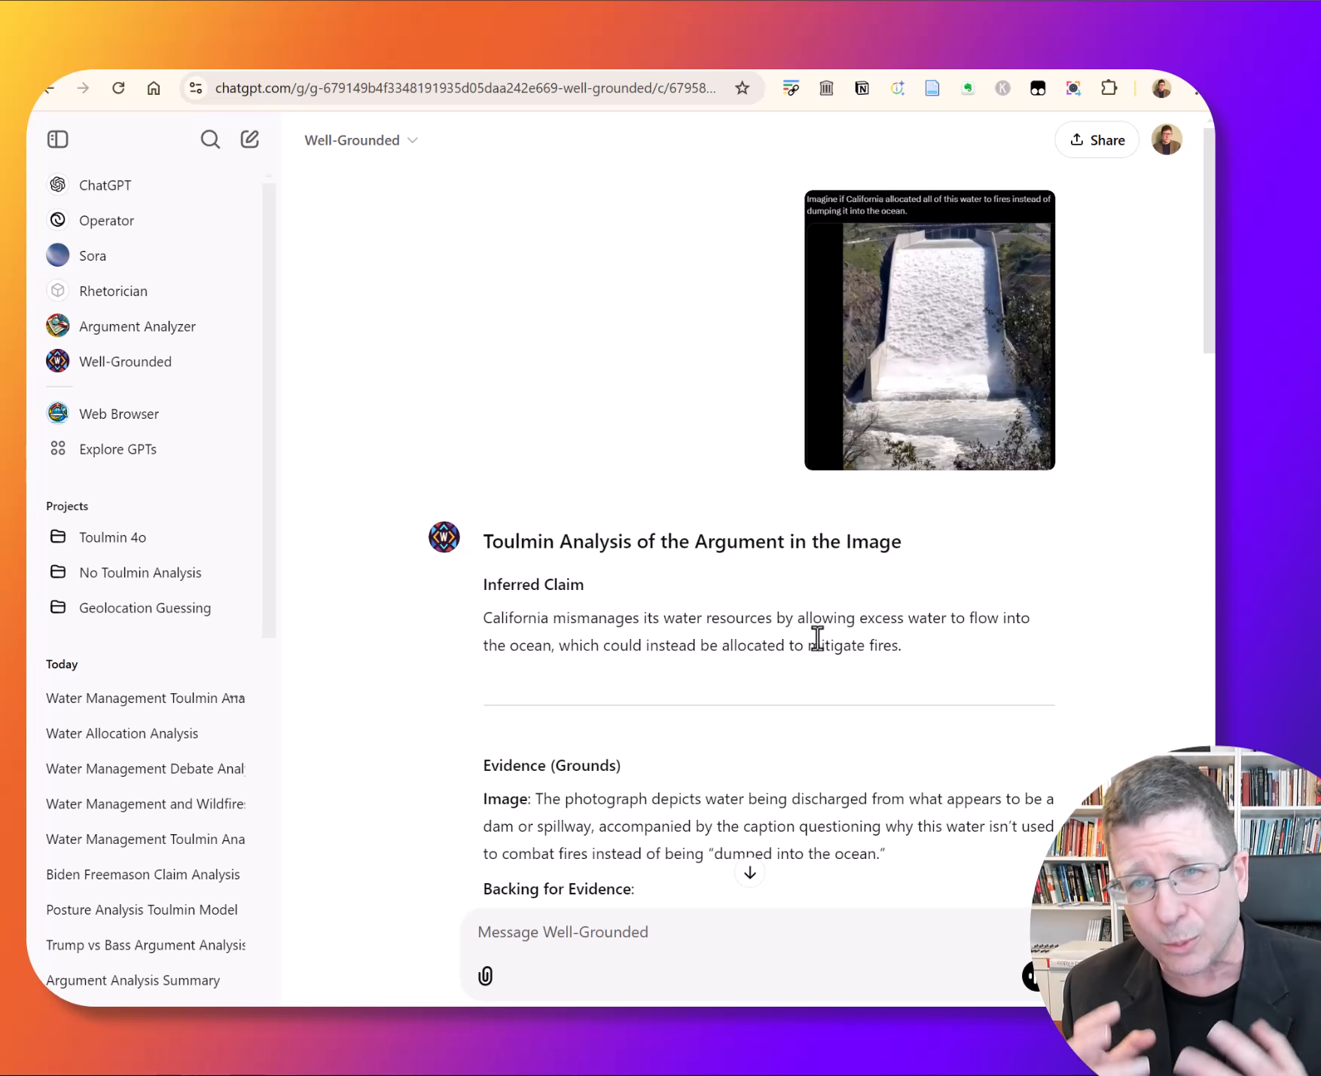
mouse_move(773, 541)
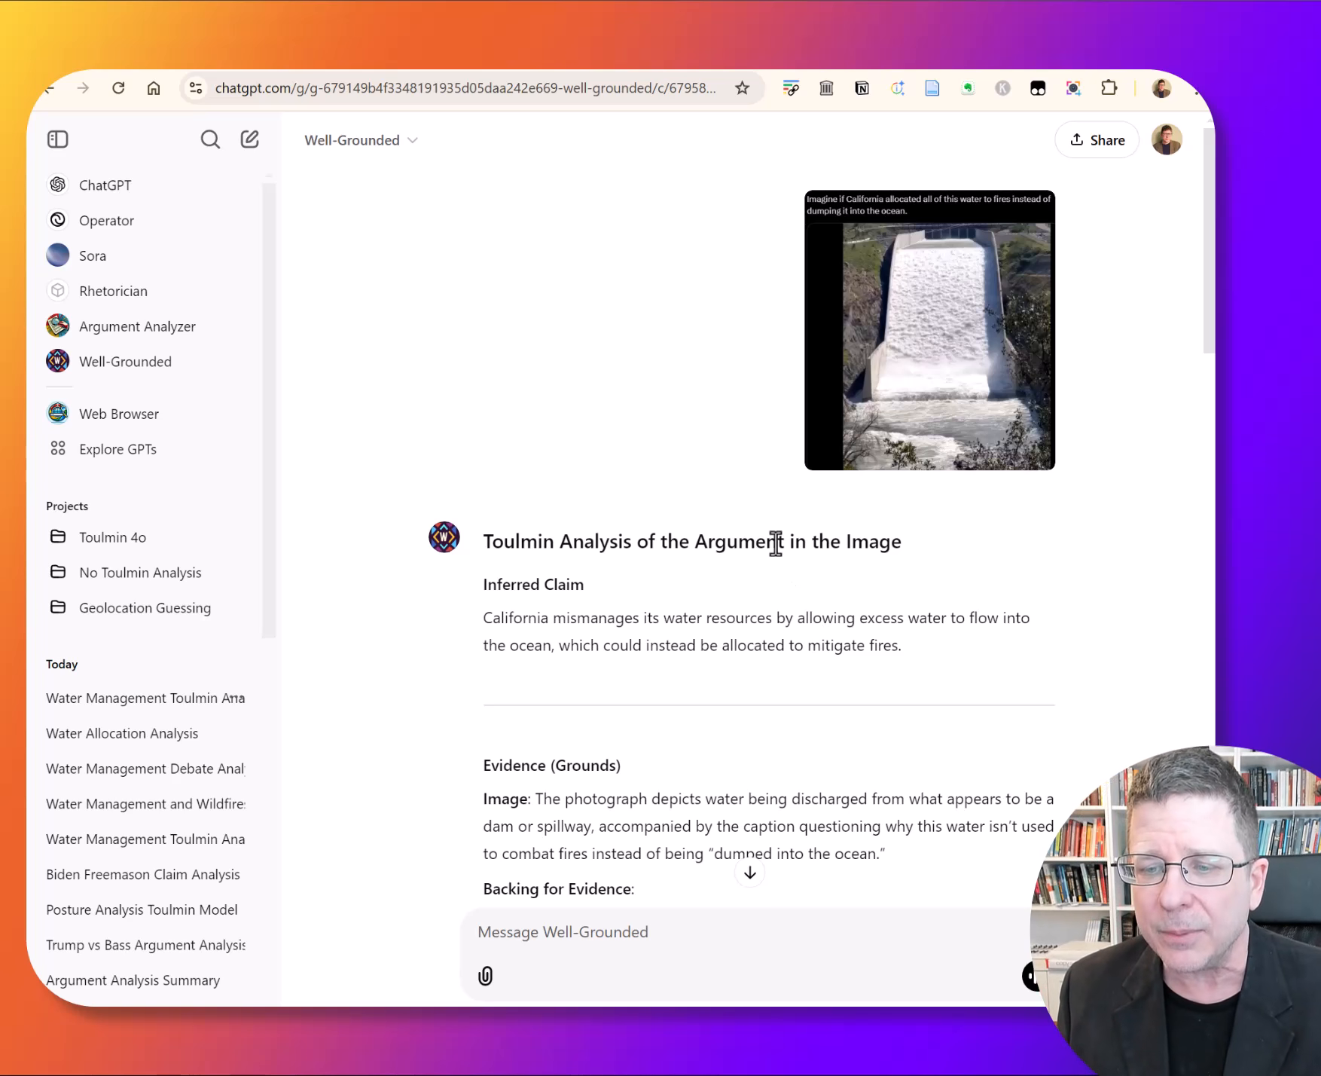
scroll(down, 3)
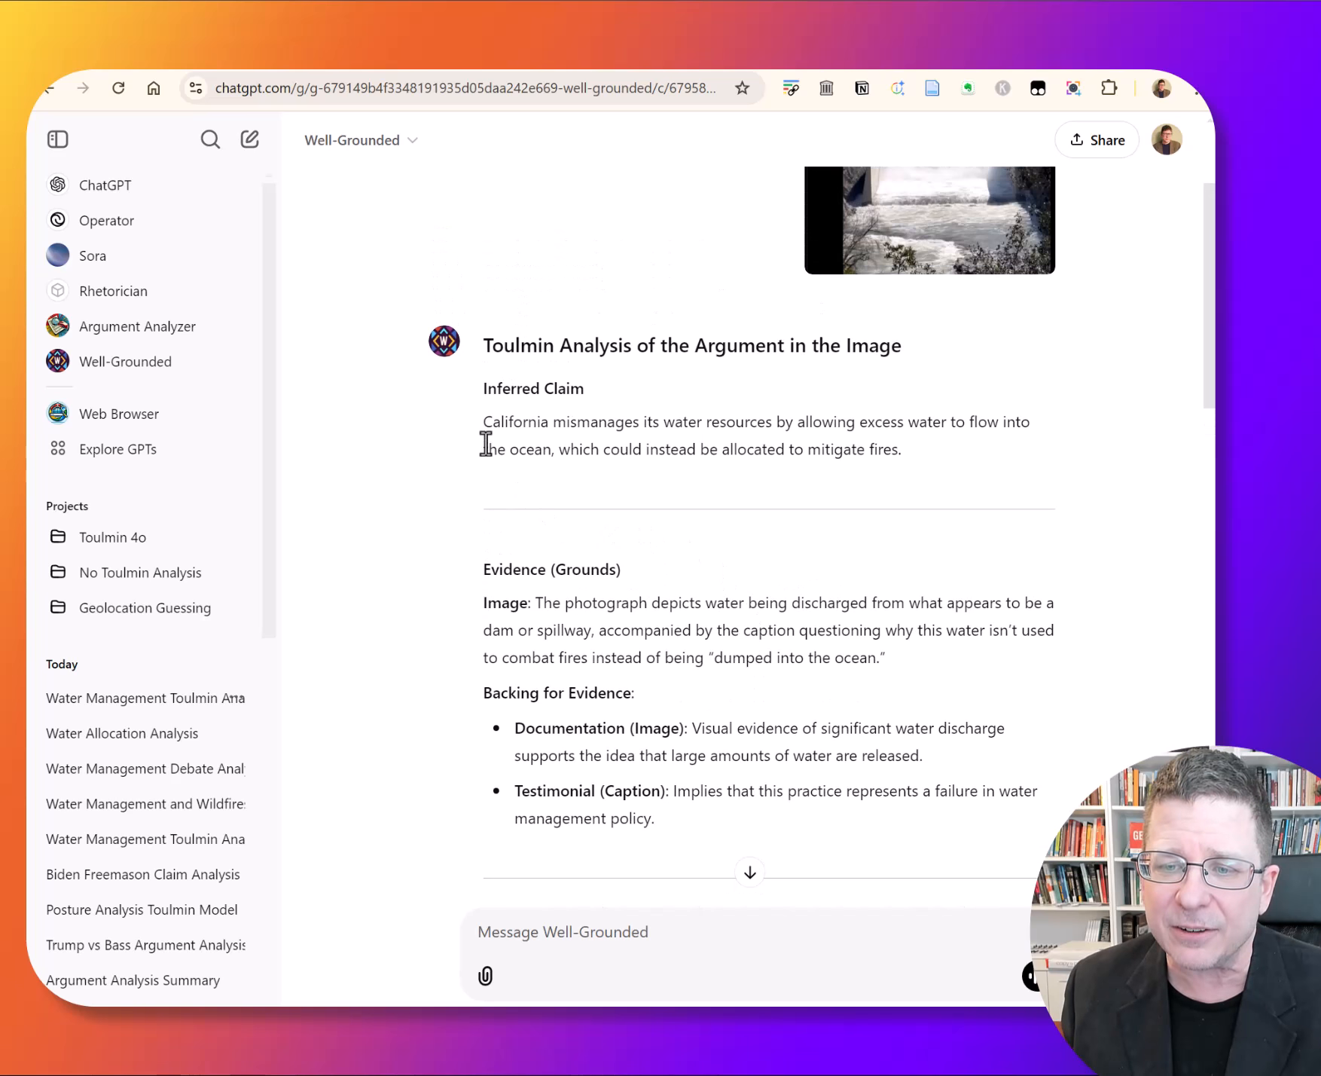
mouse_move(825, 411)
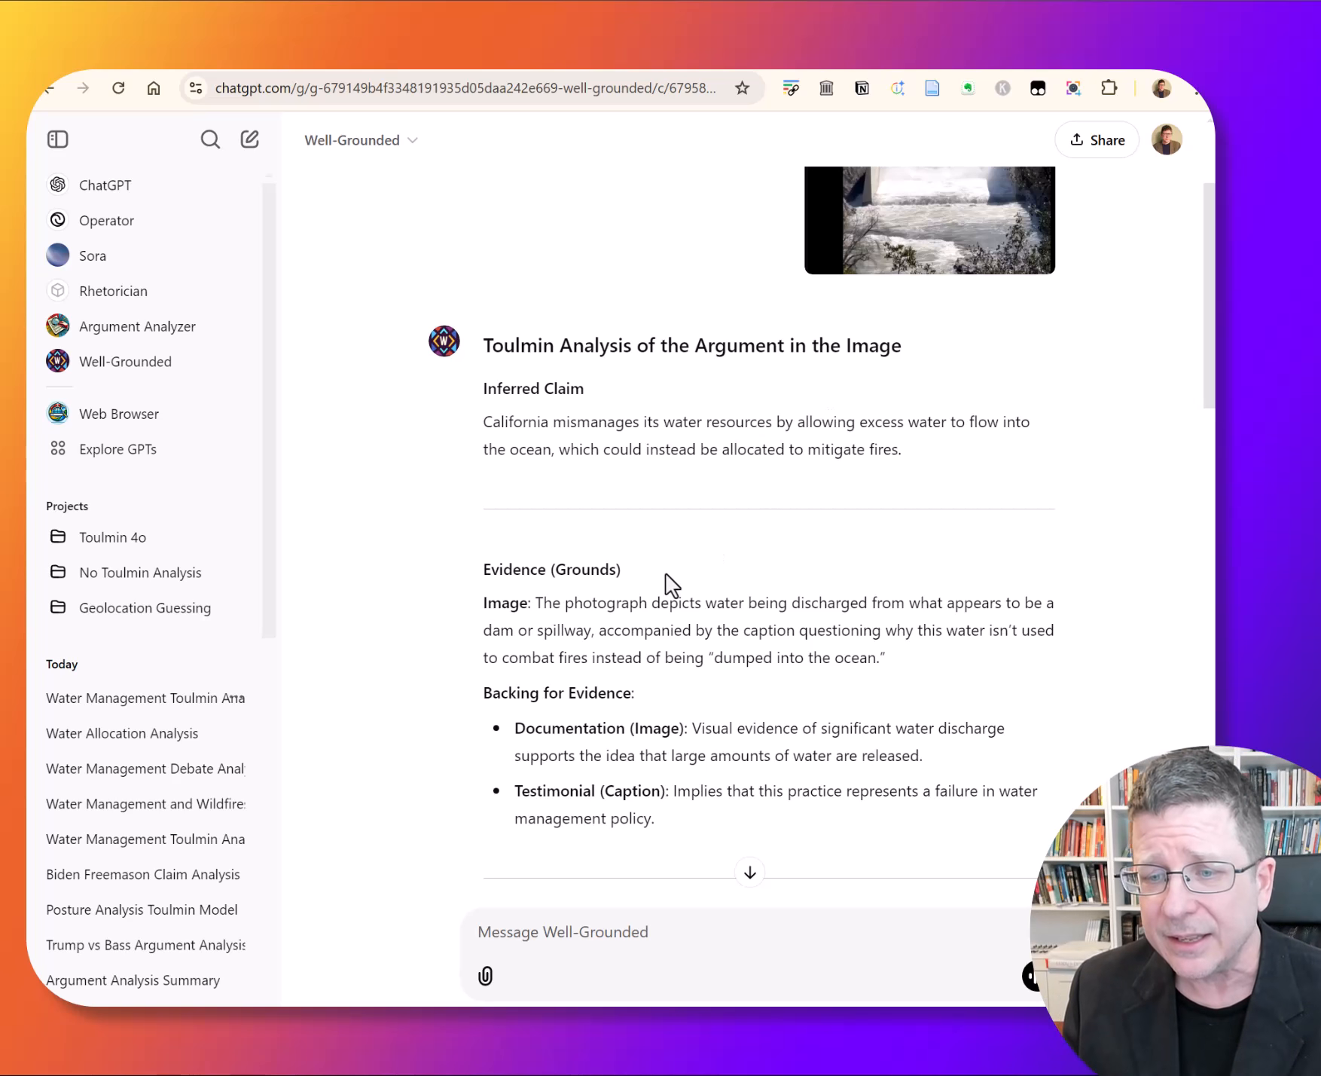
scroll(down, 3)
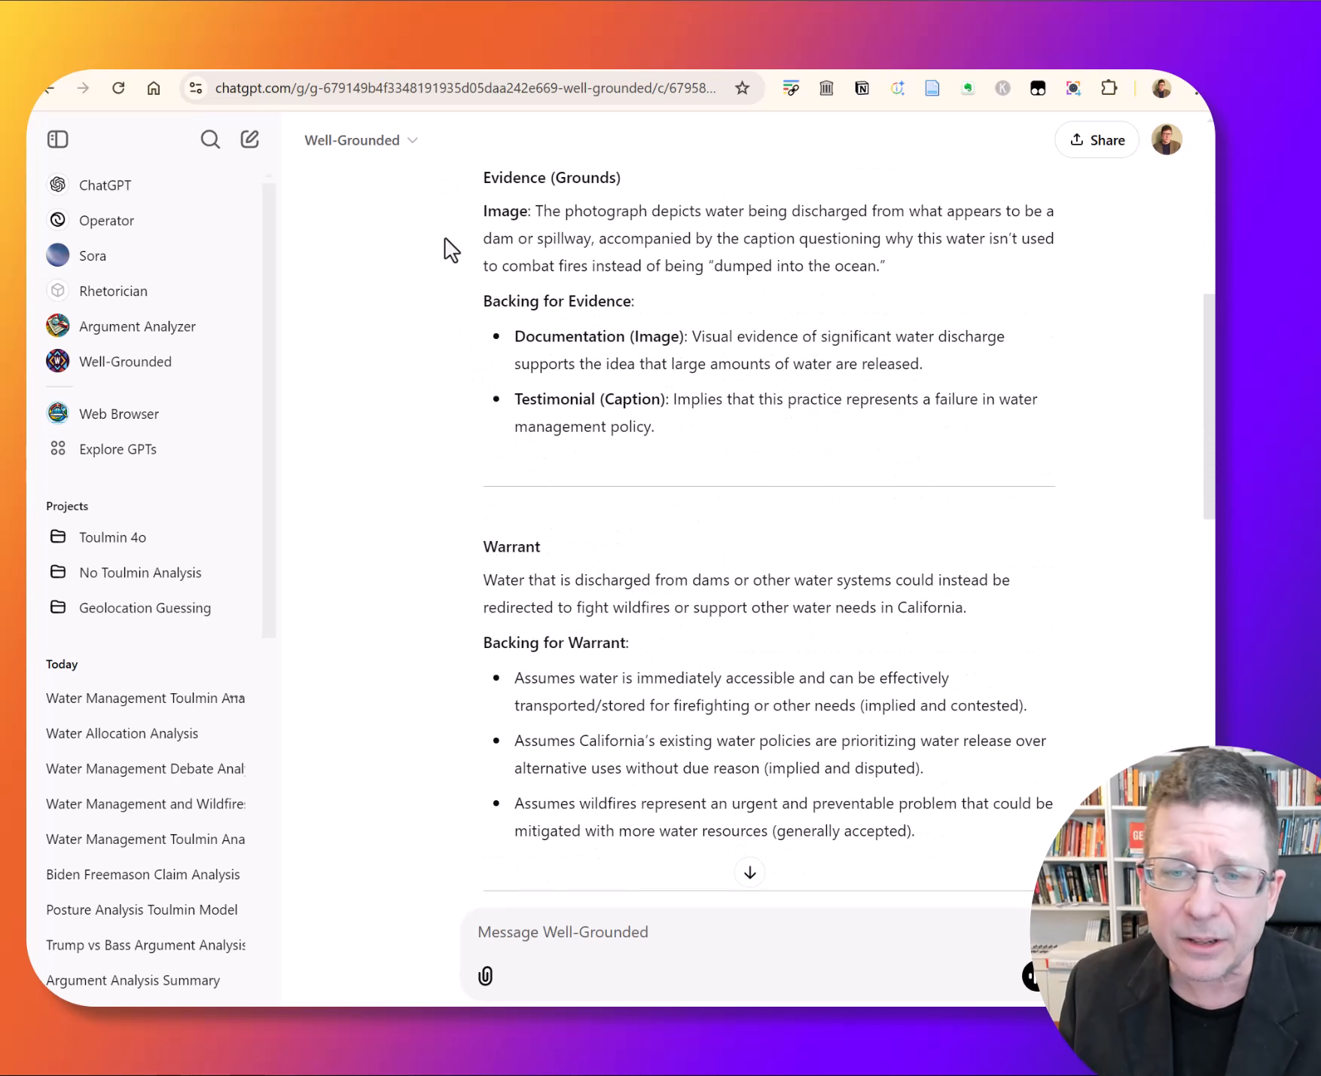
drag(538, 211, 885, 266)
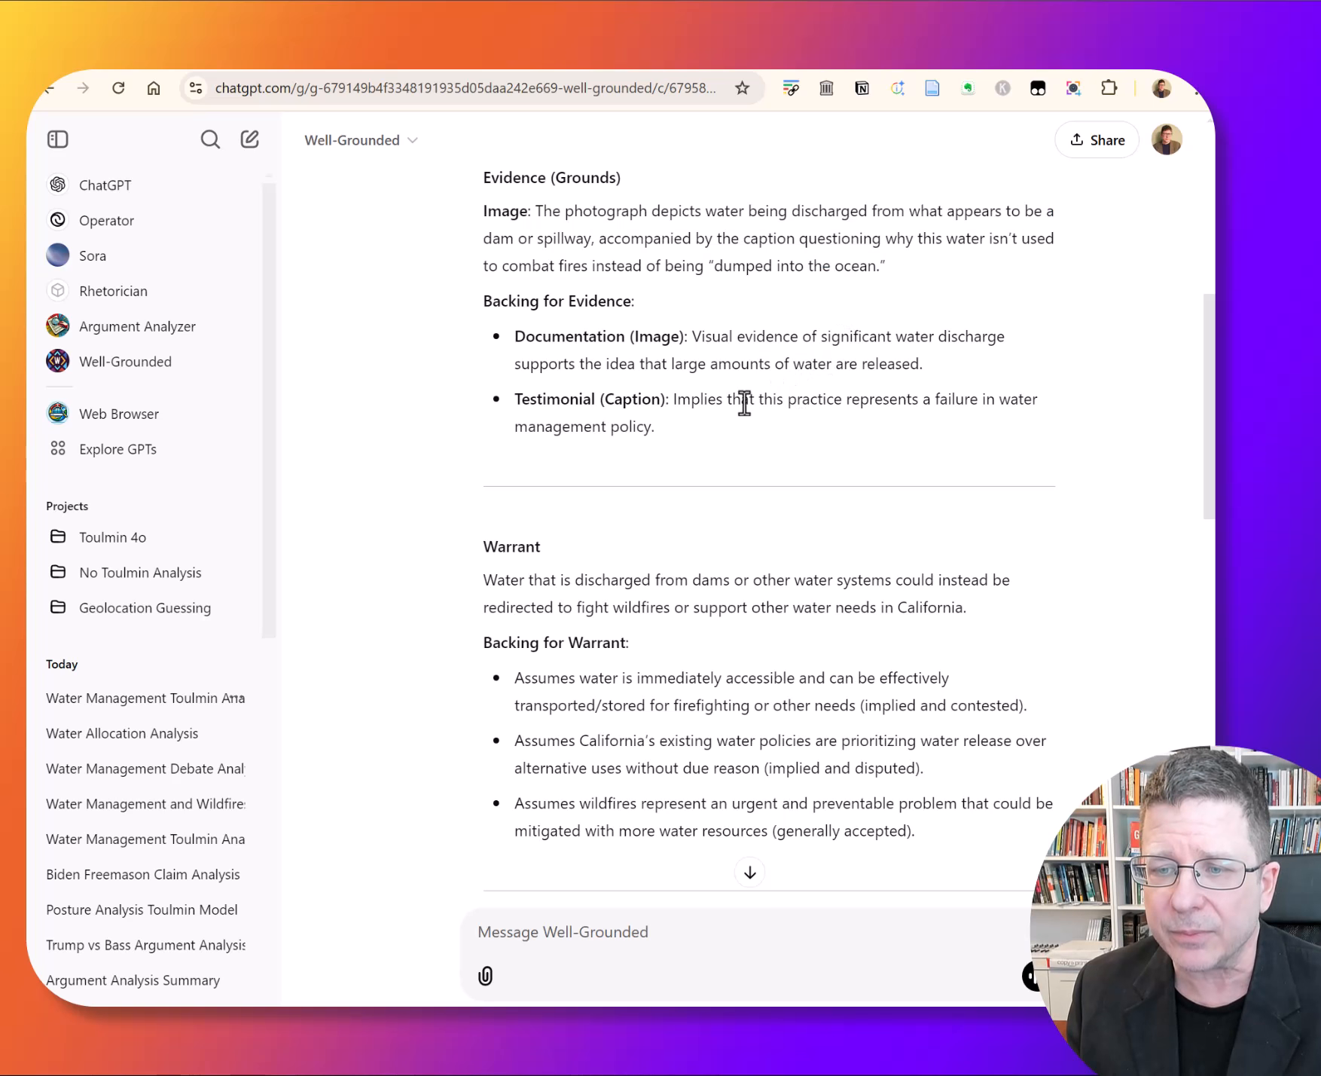
drag(691, 336, 897, 364)
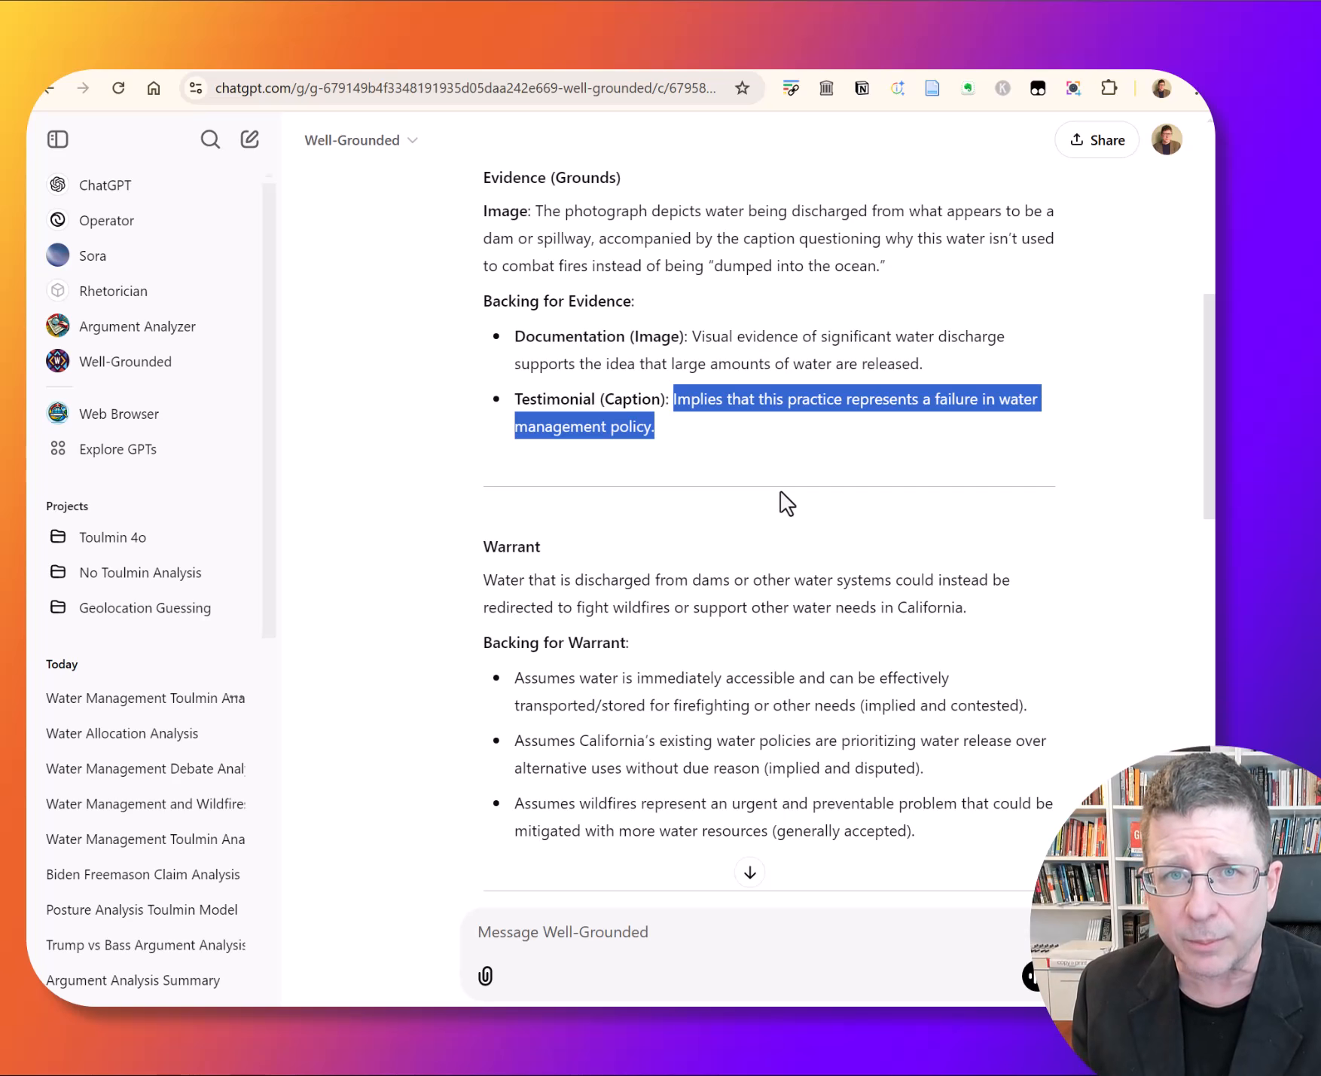
mouse_move(717, 604)
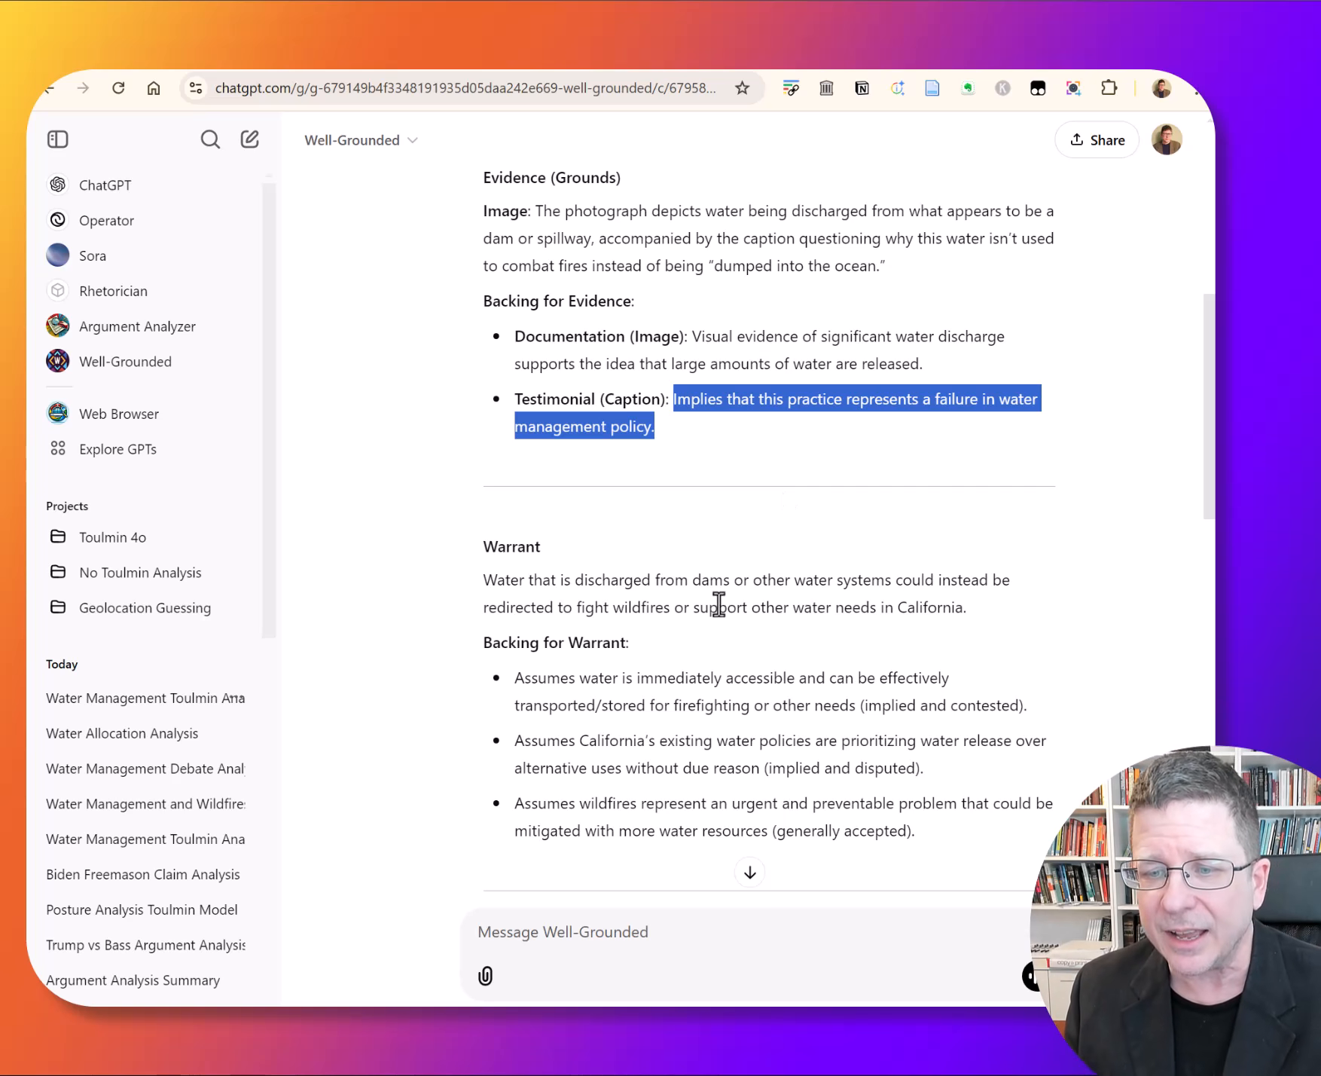
double_click(503, 579)
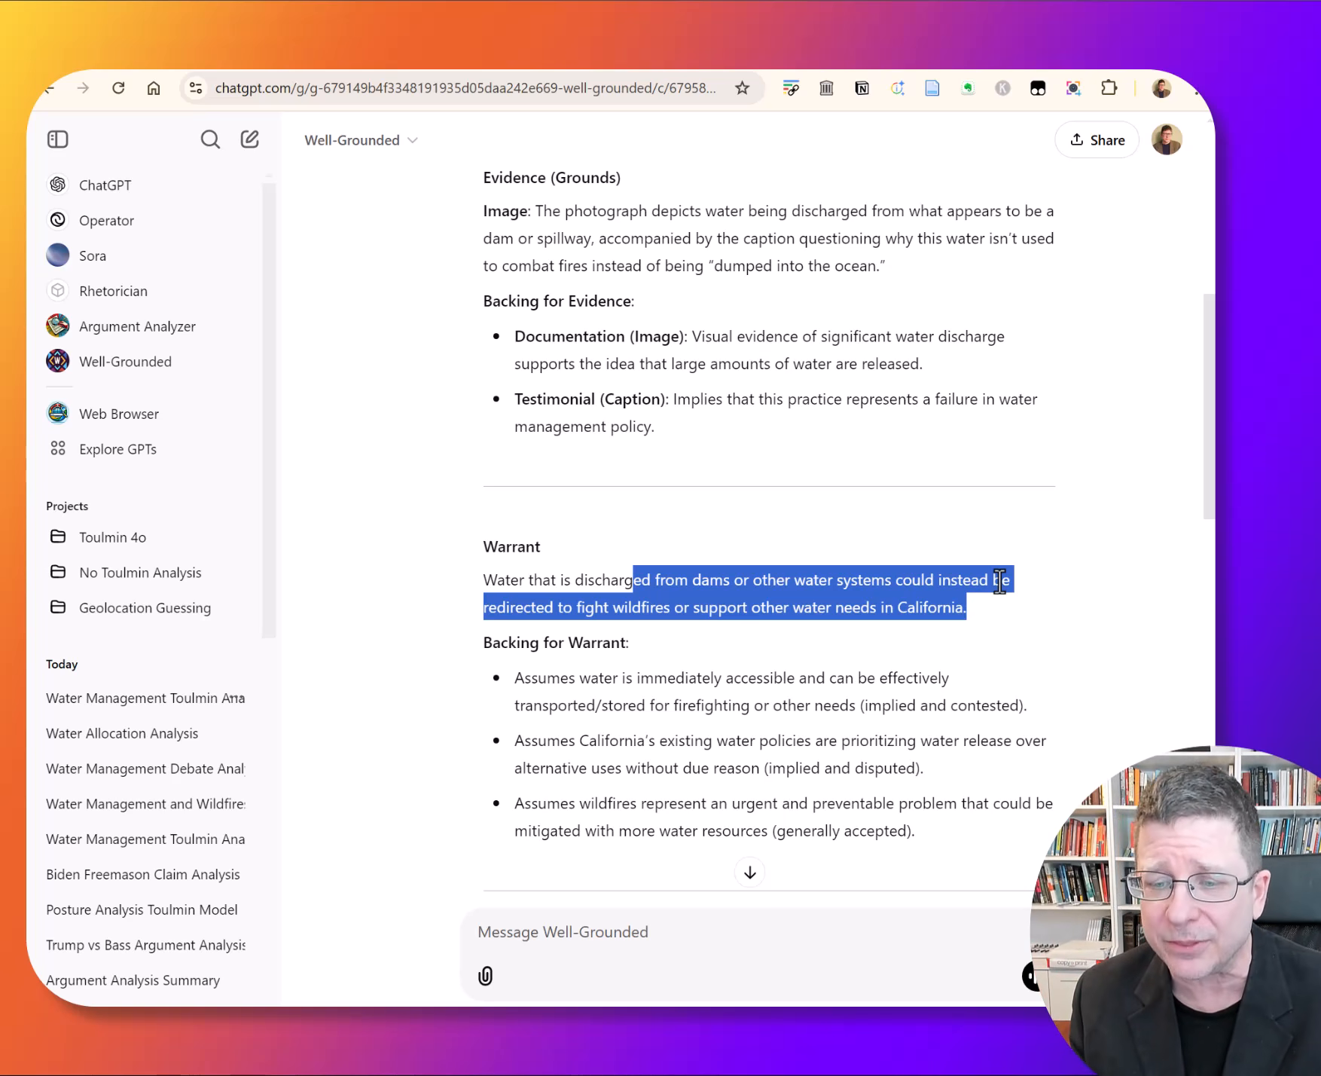
click(516, 678)
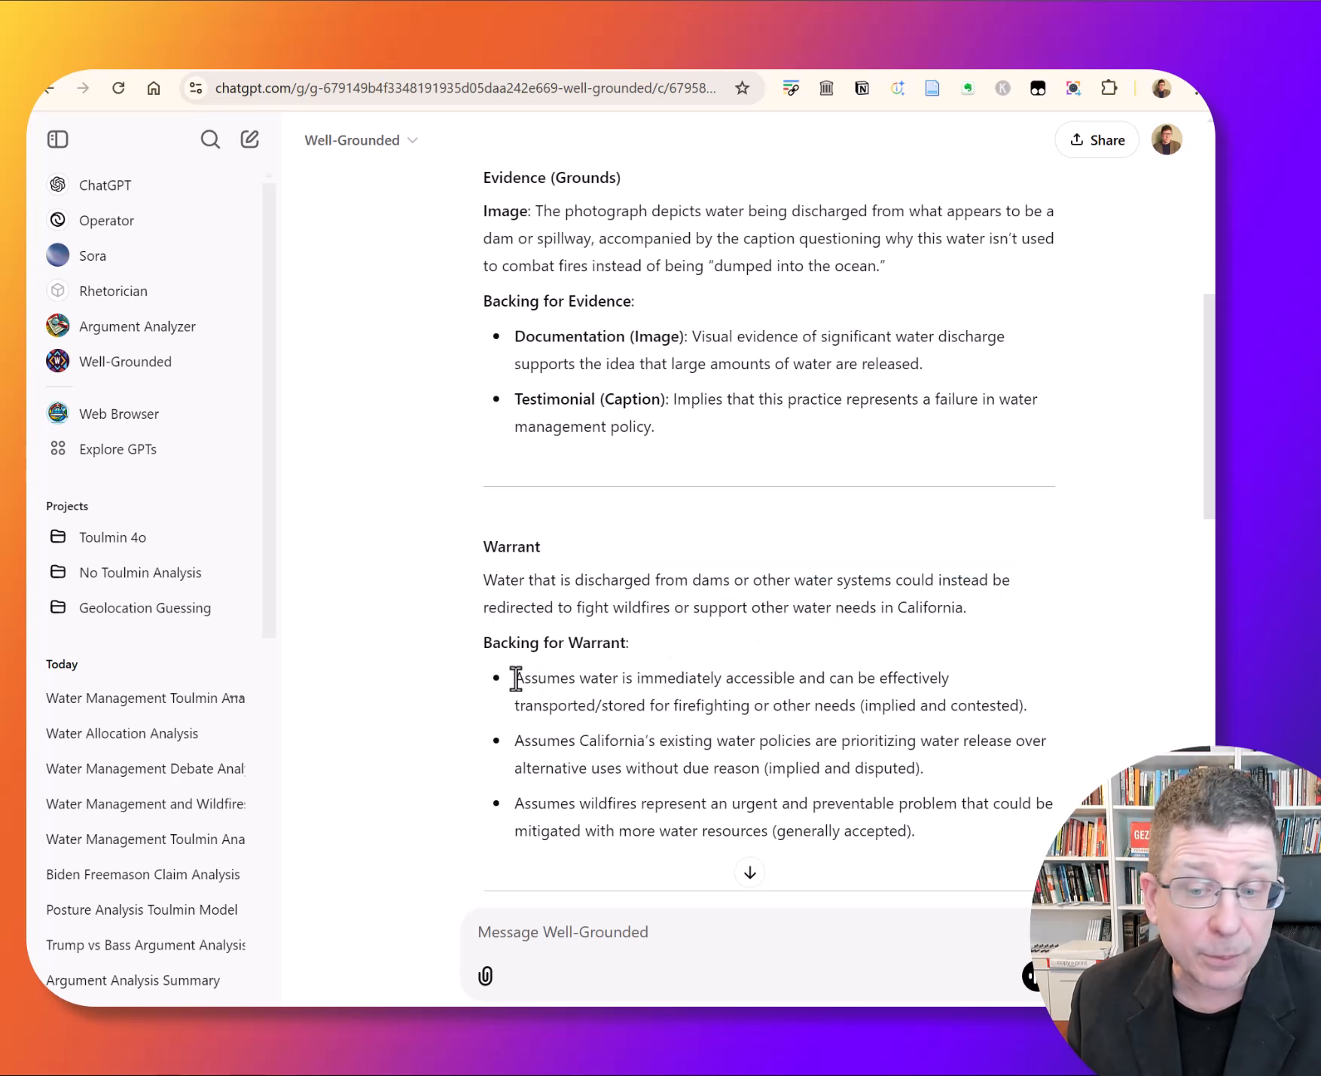
drag(513, 677, 1026, 705)
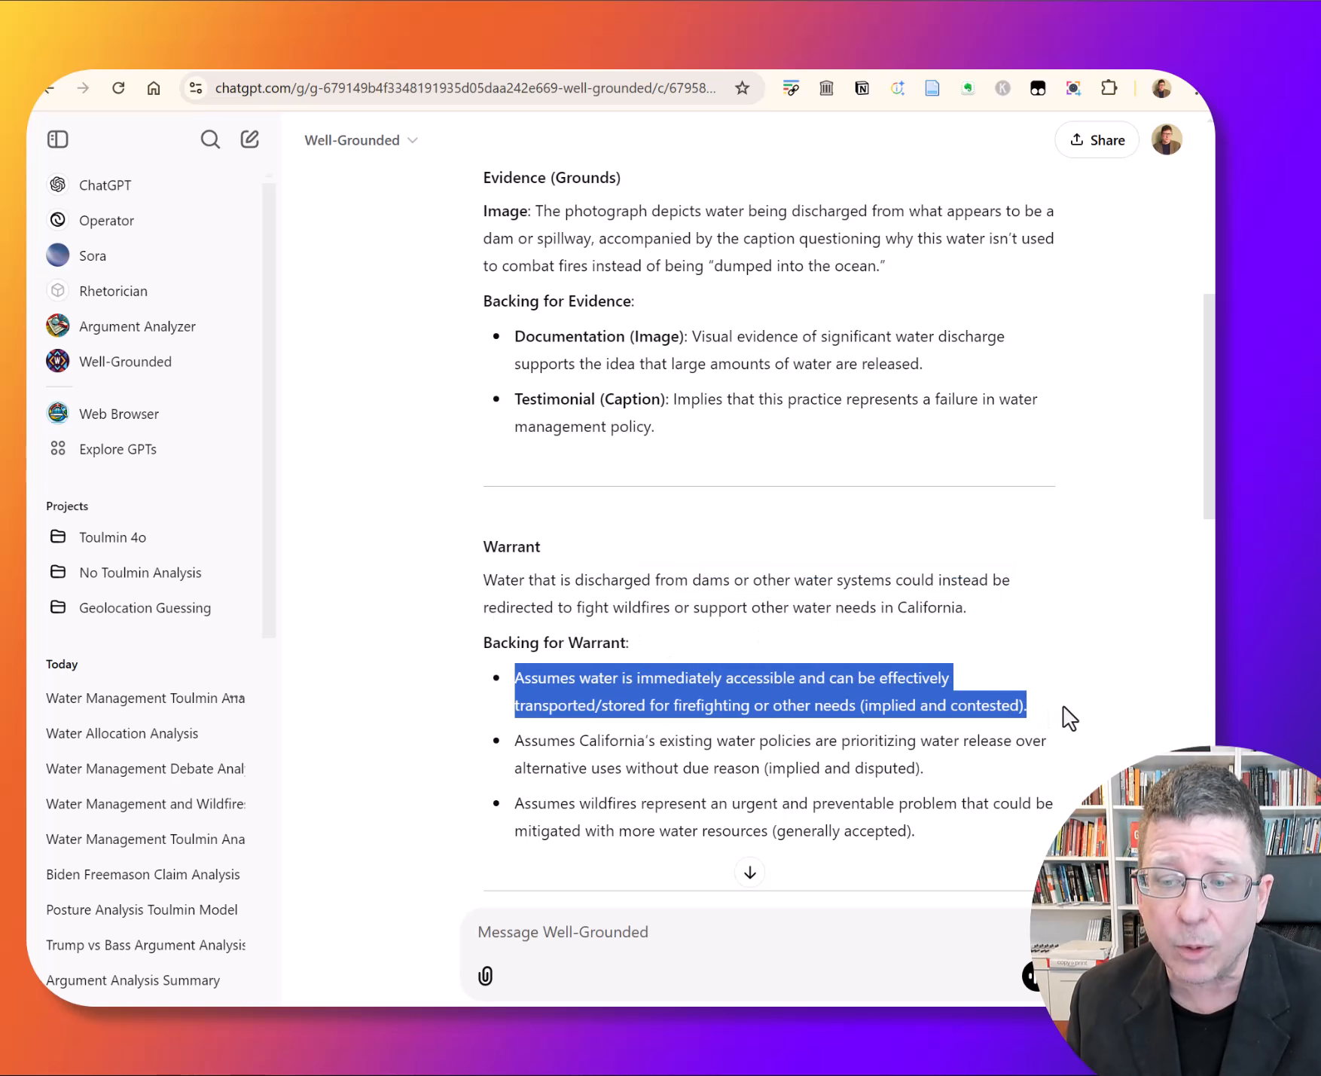
mouse_move(998, 676)
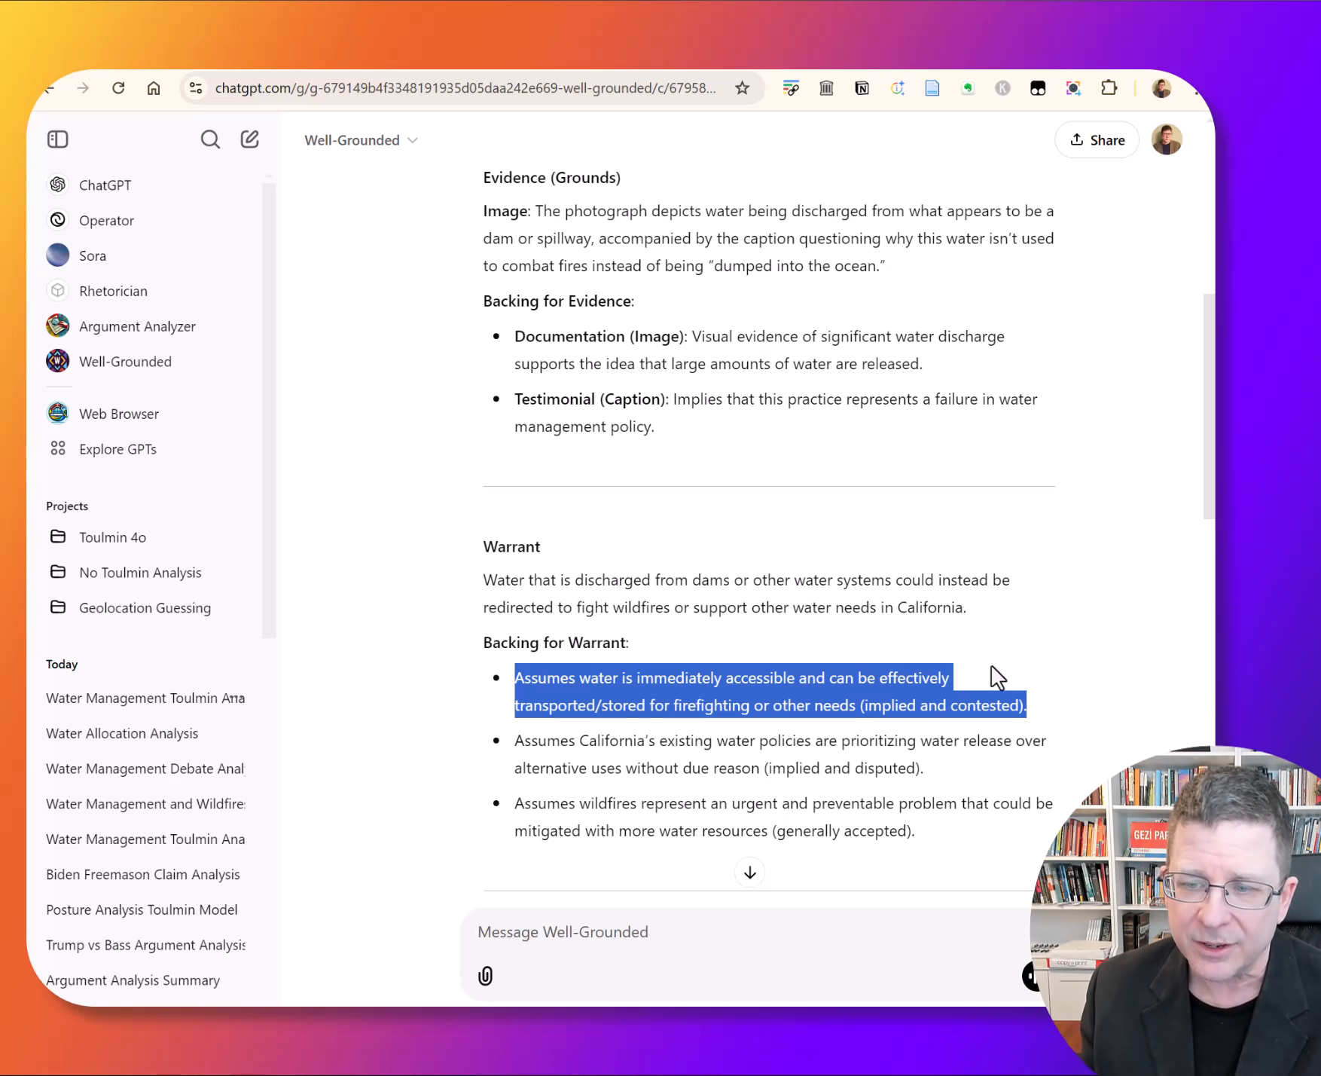
mouse_move(811, 638)
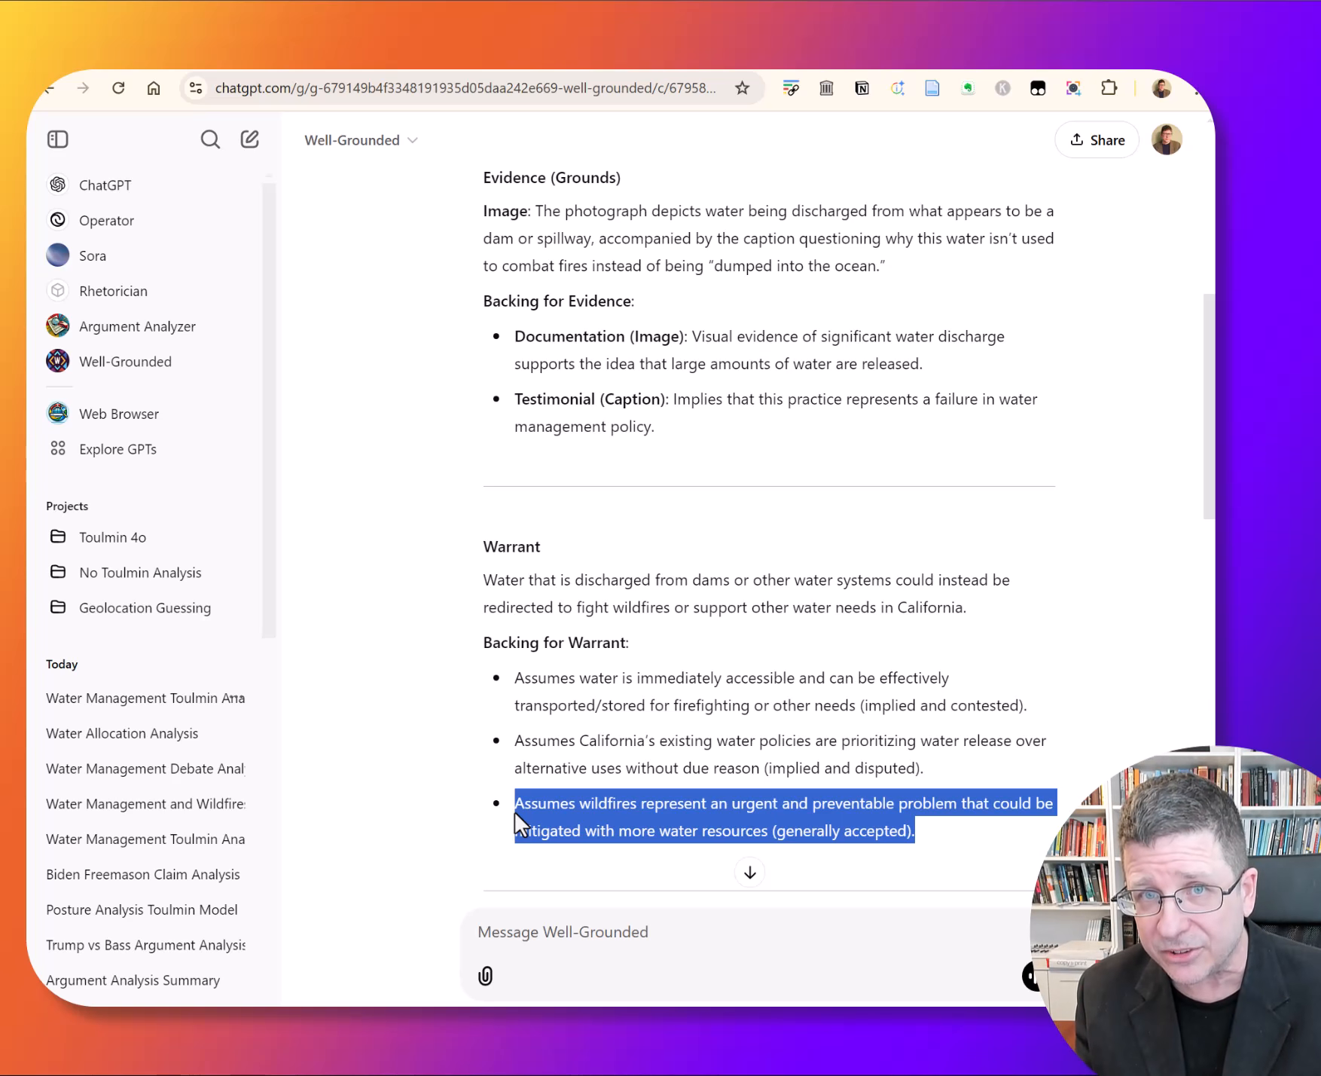
mouse_move(476, 413)
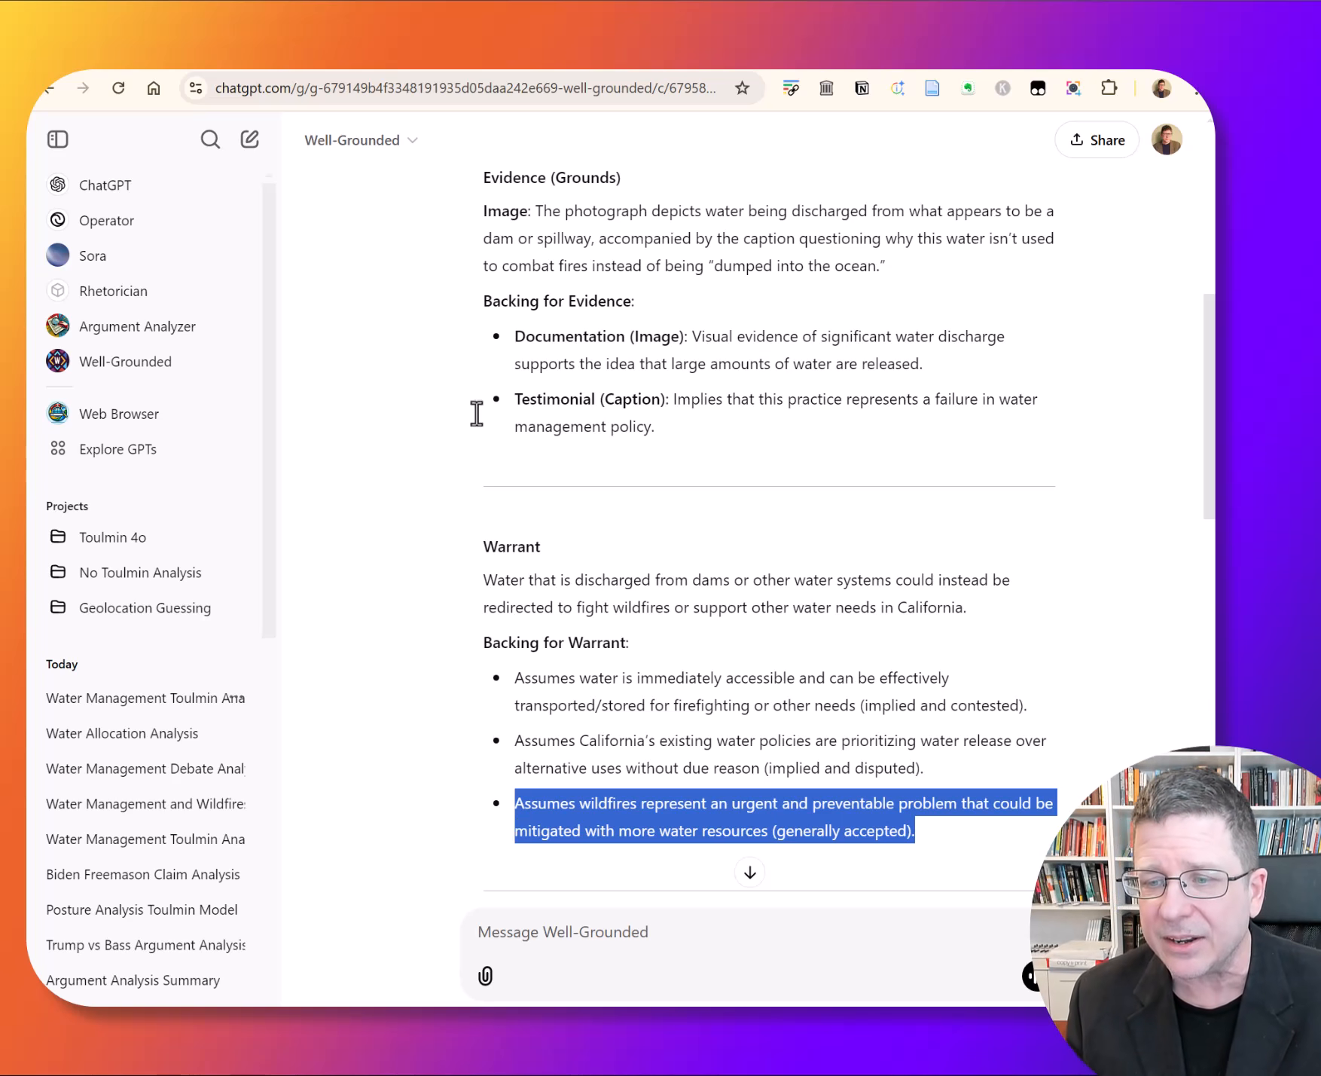
scroll(down, 3)
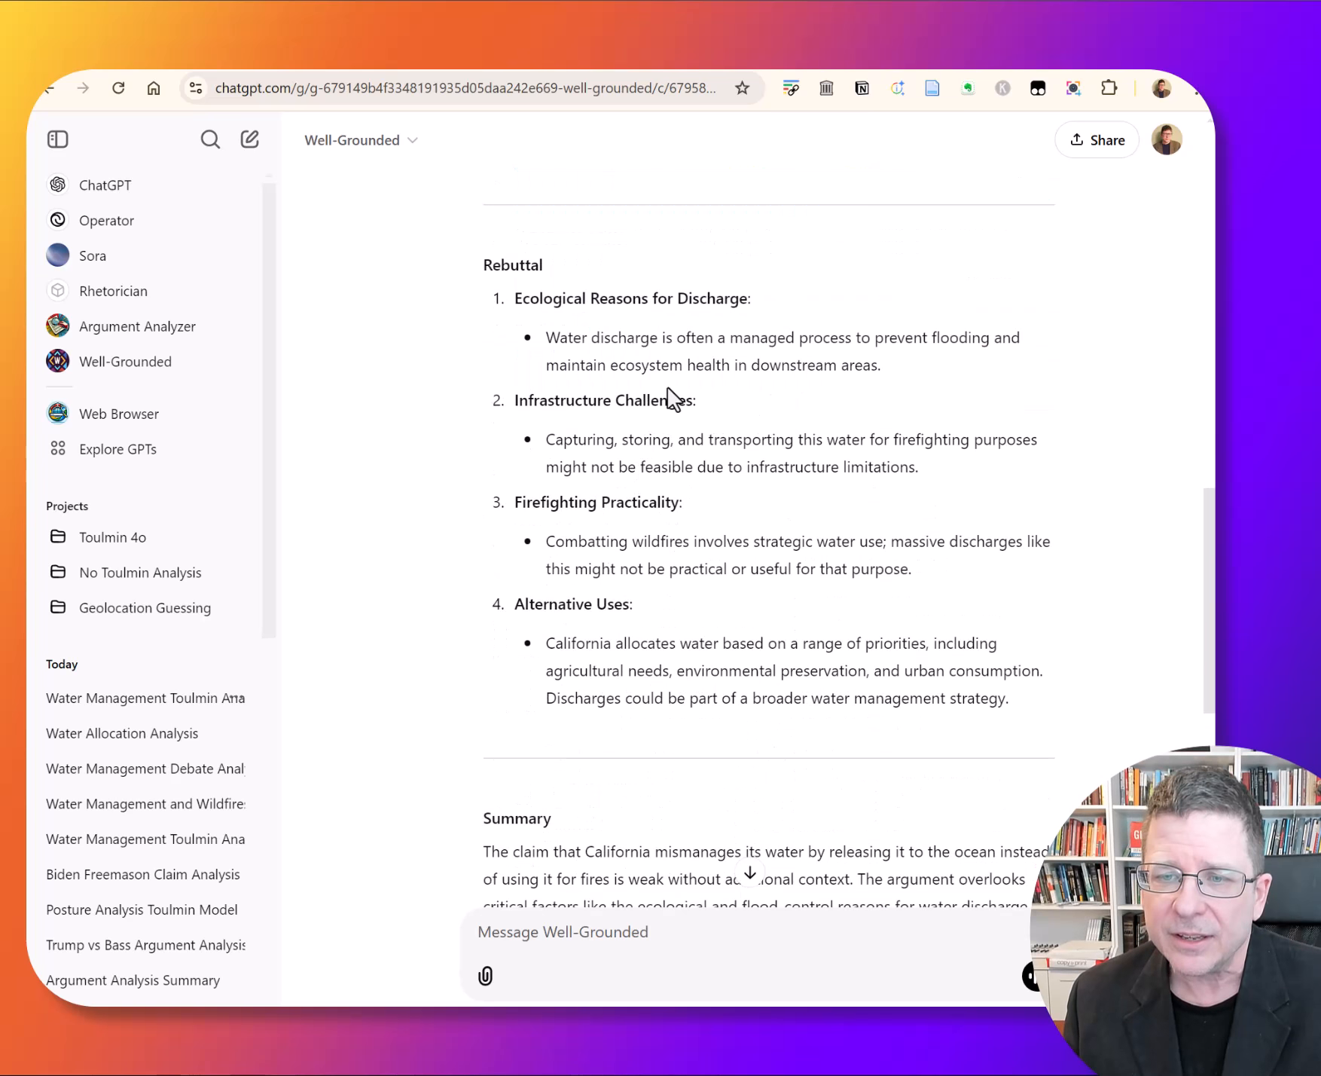
mouse_move(649, 345)
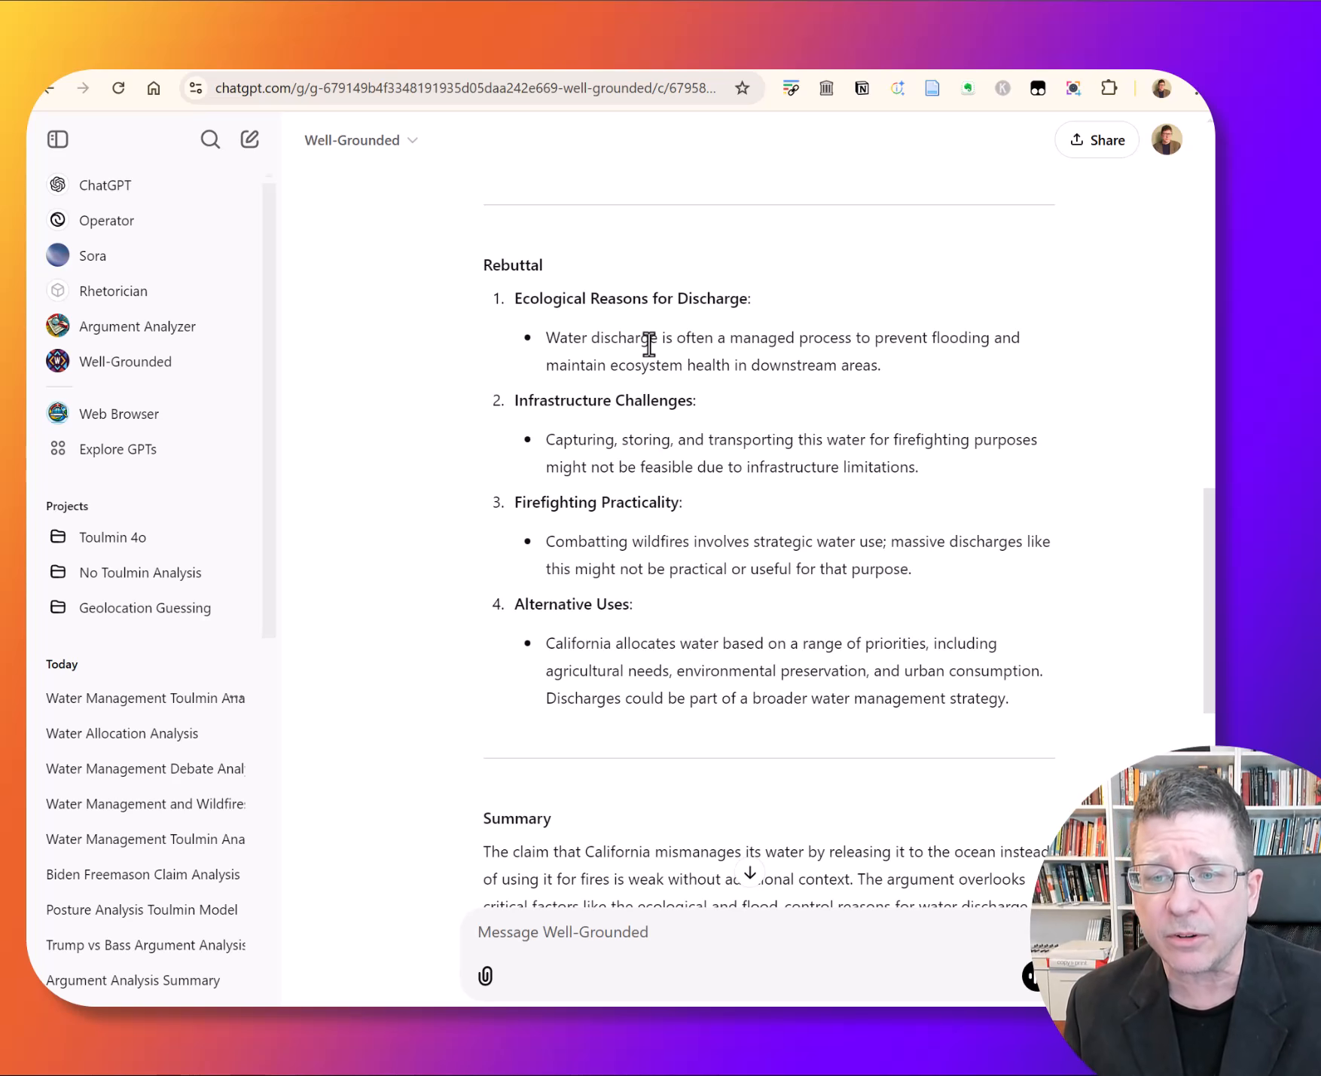
drag(619, 336, 880, 365)
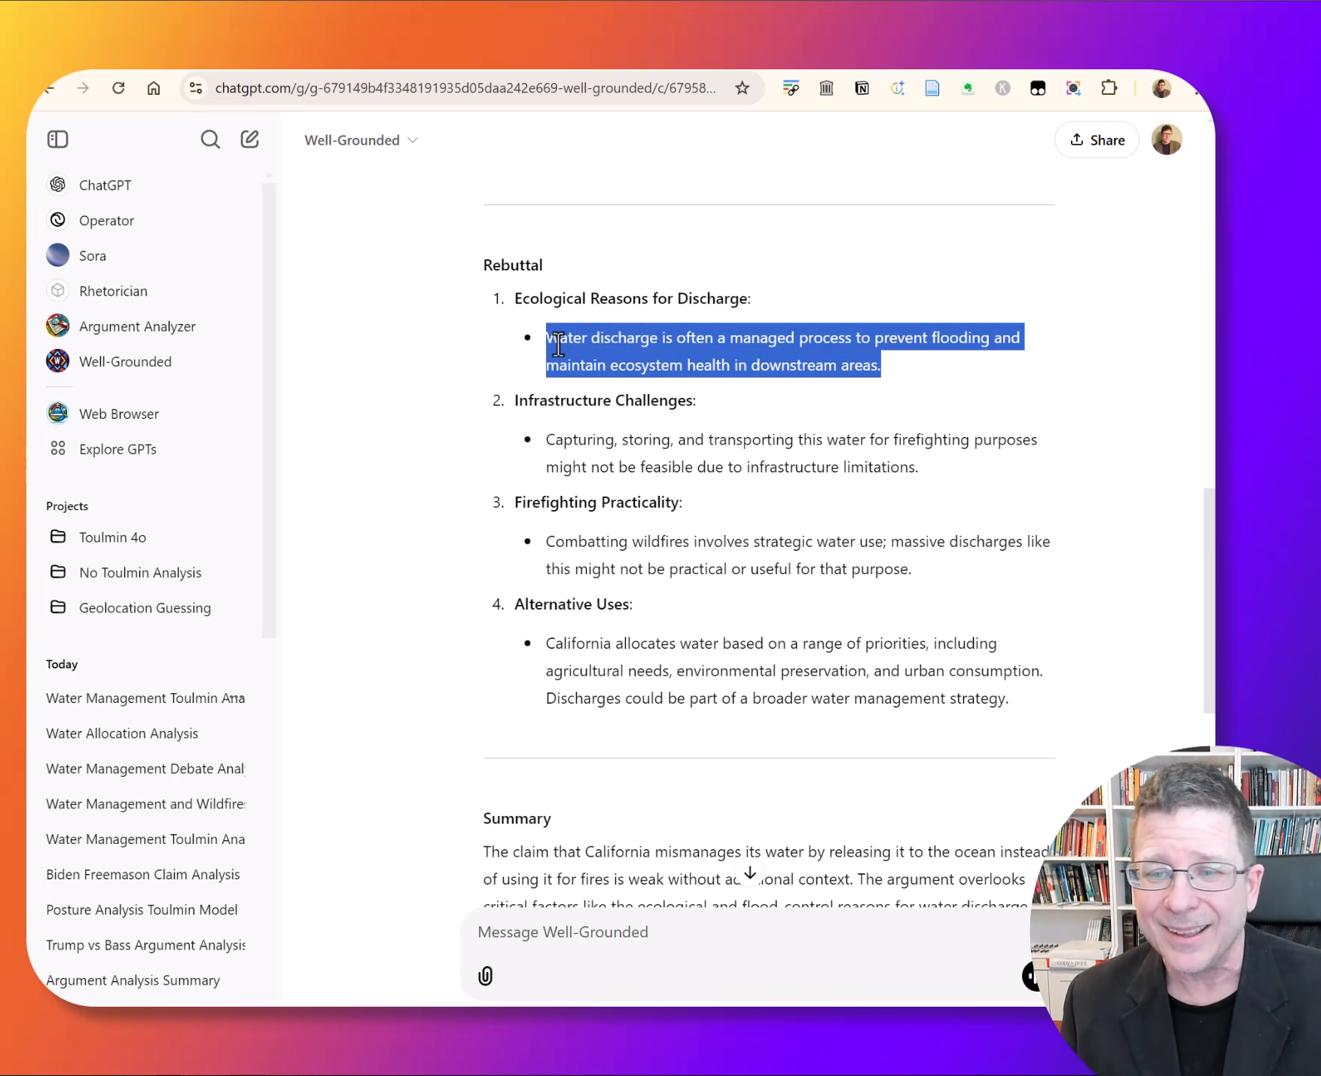
click(619, 439)
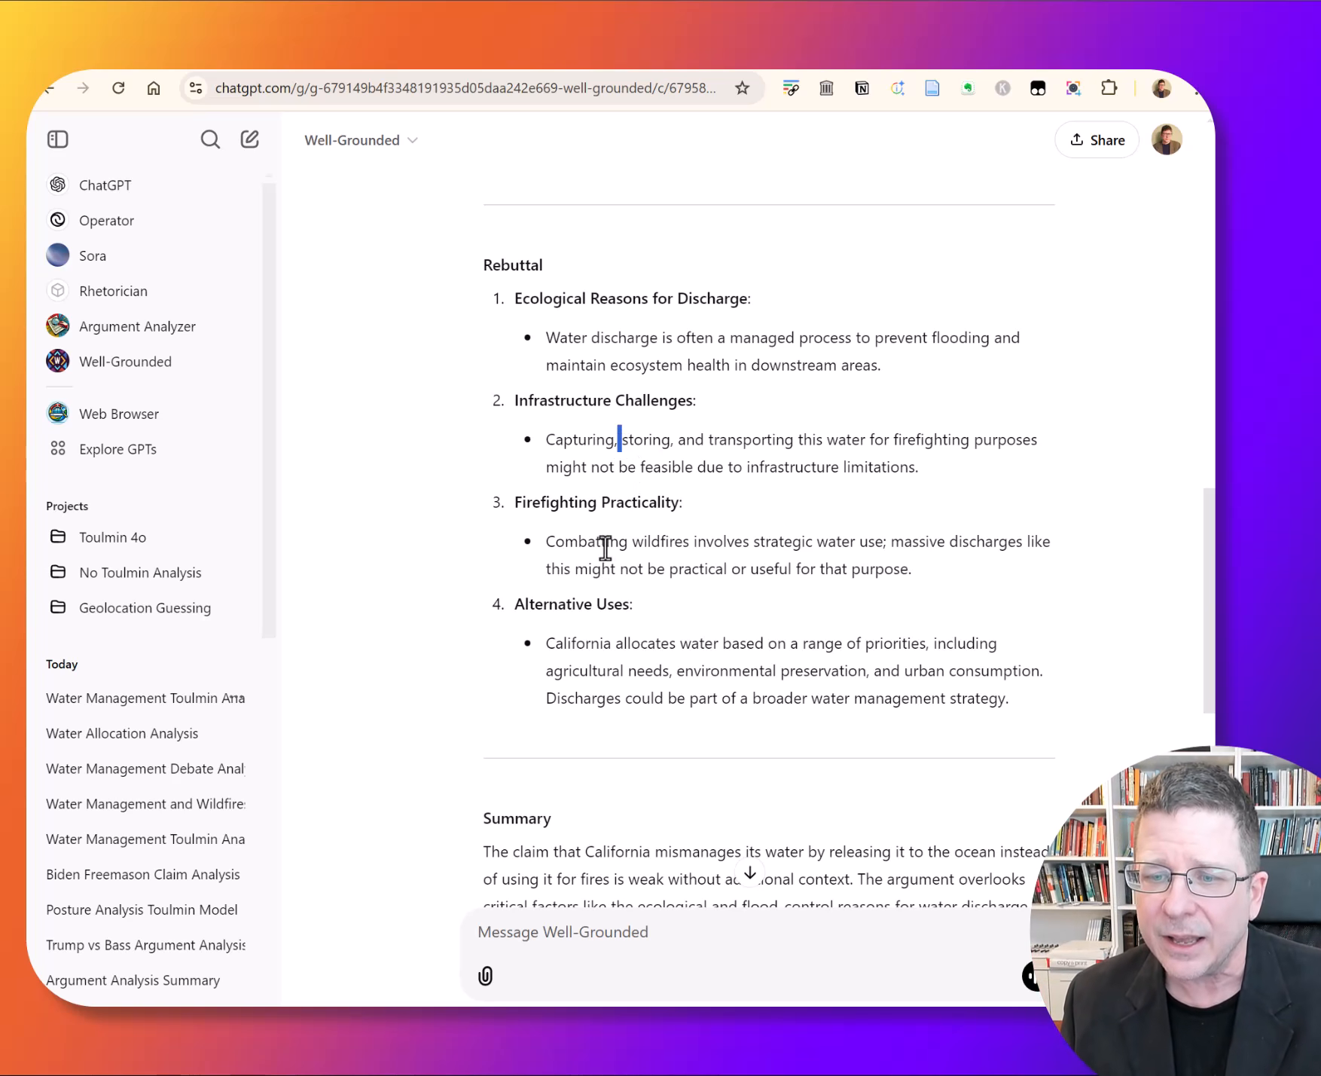
drag(546, 541, 911, 569)
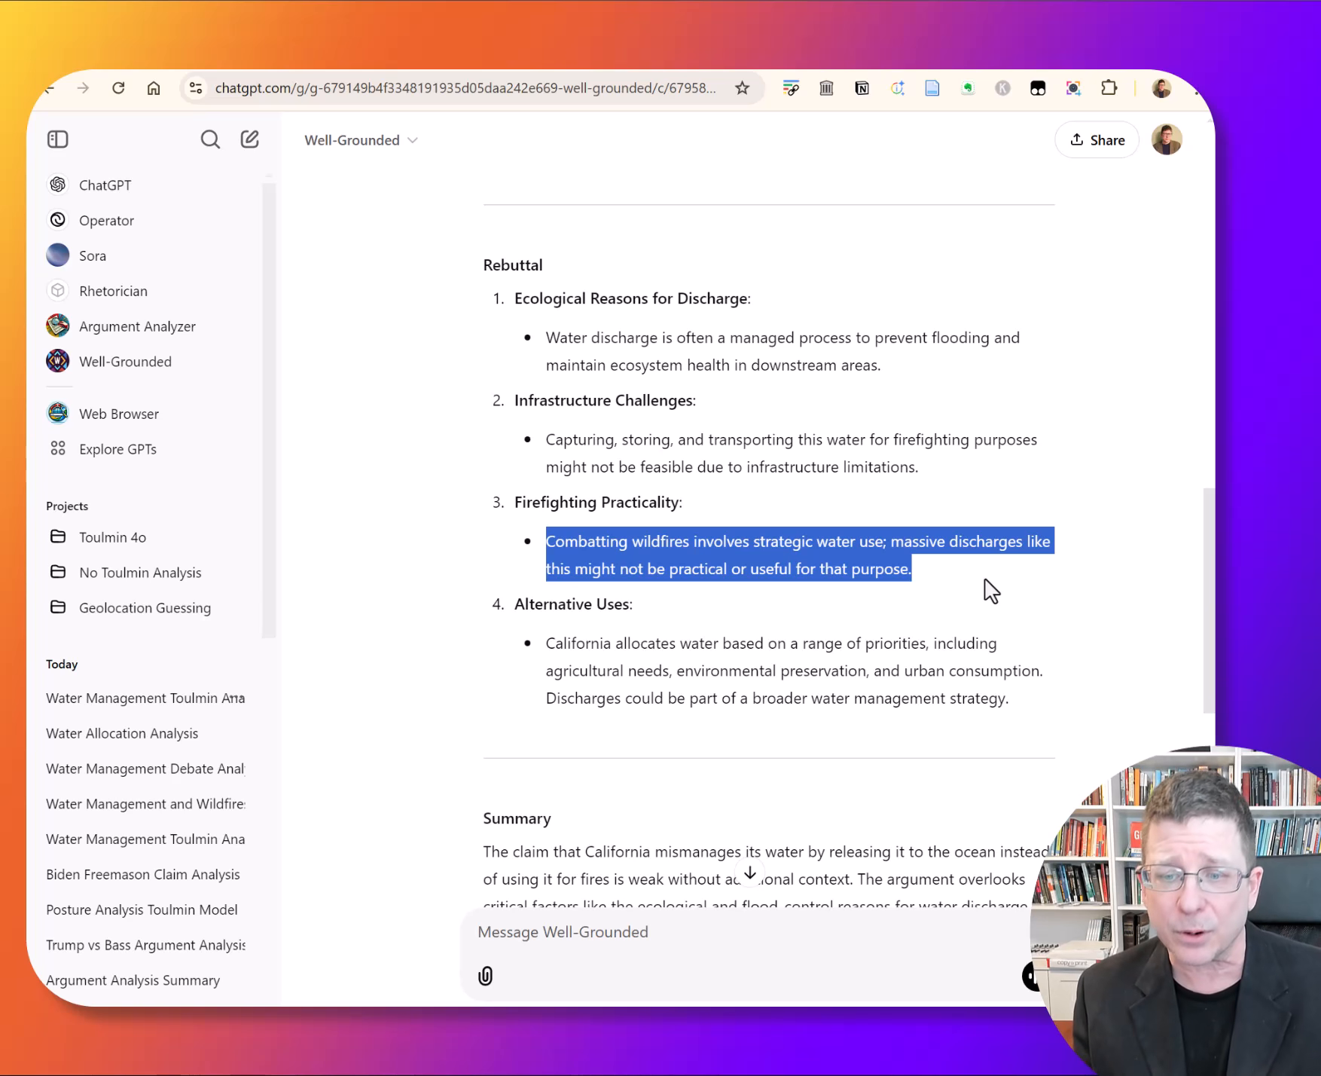
mouse_move(549, 663)
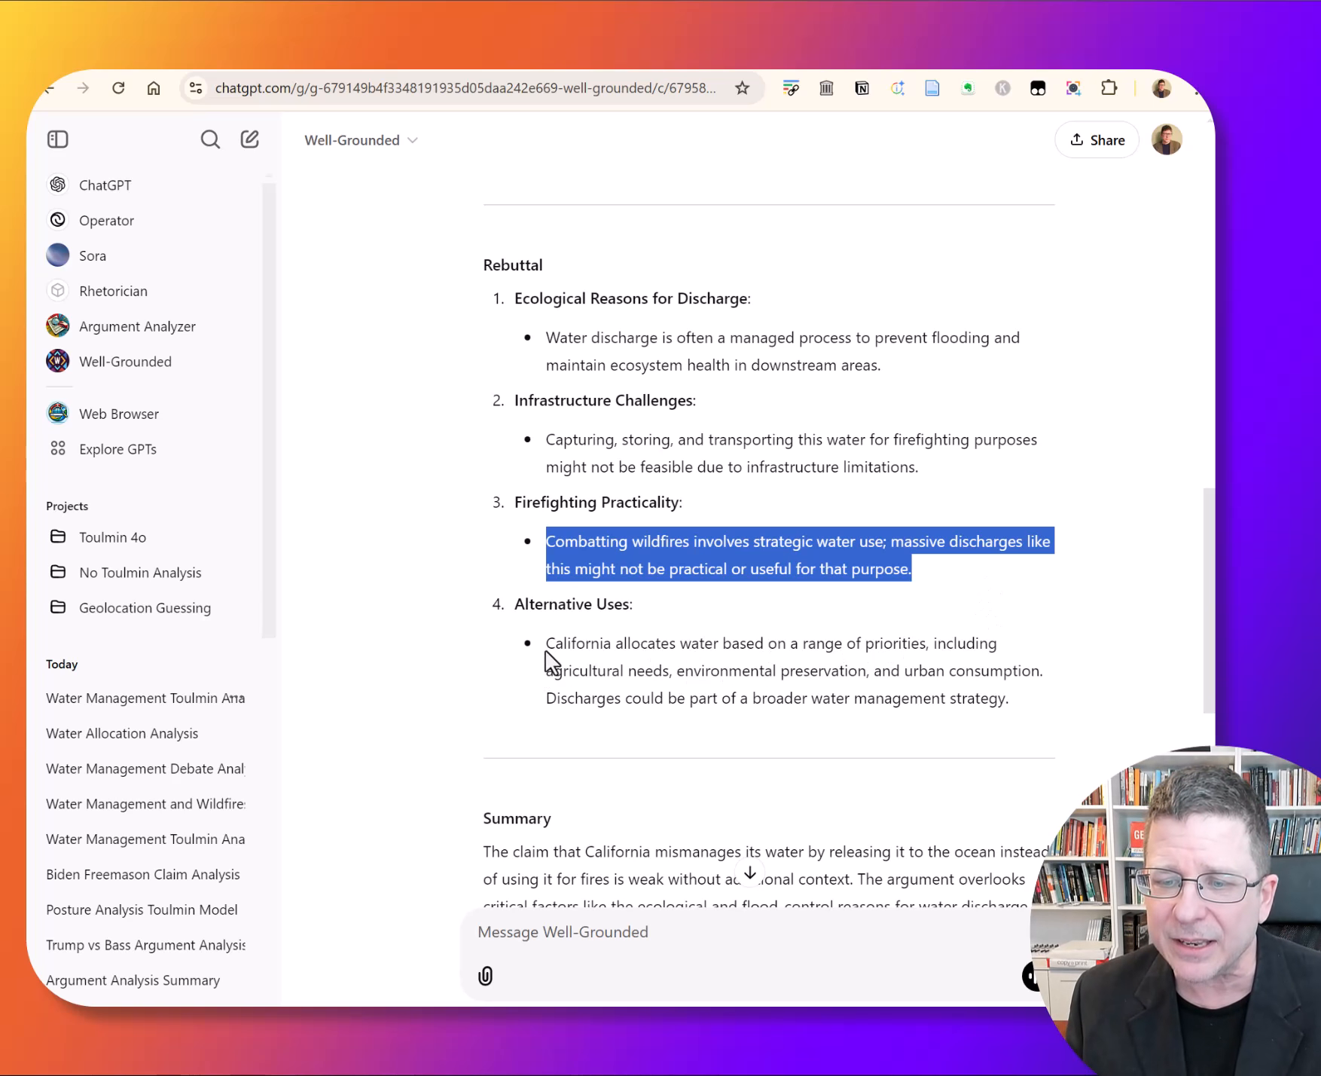
drag(547, 643, 1007, 697)
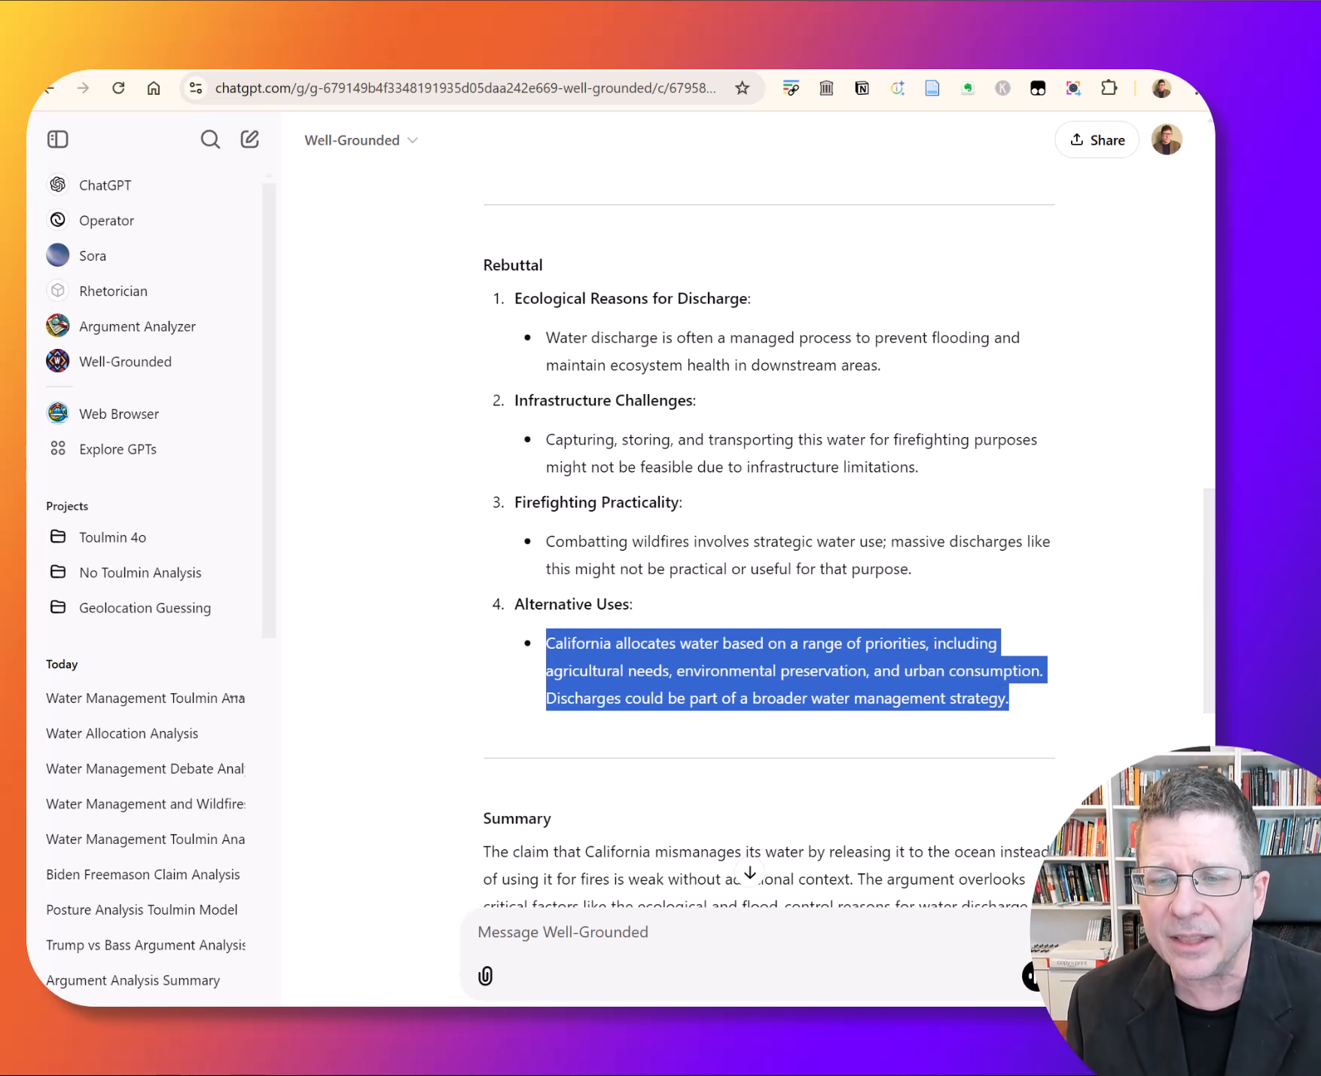
click(824, 608)
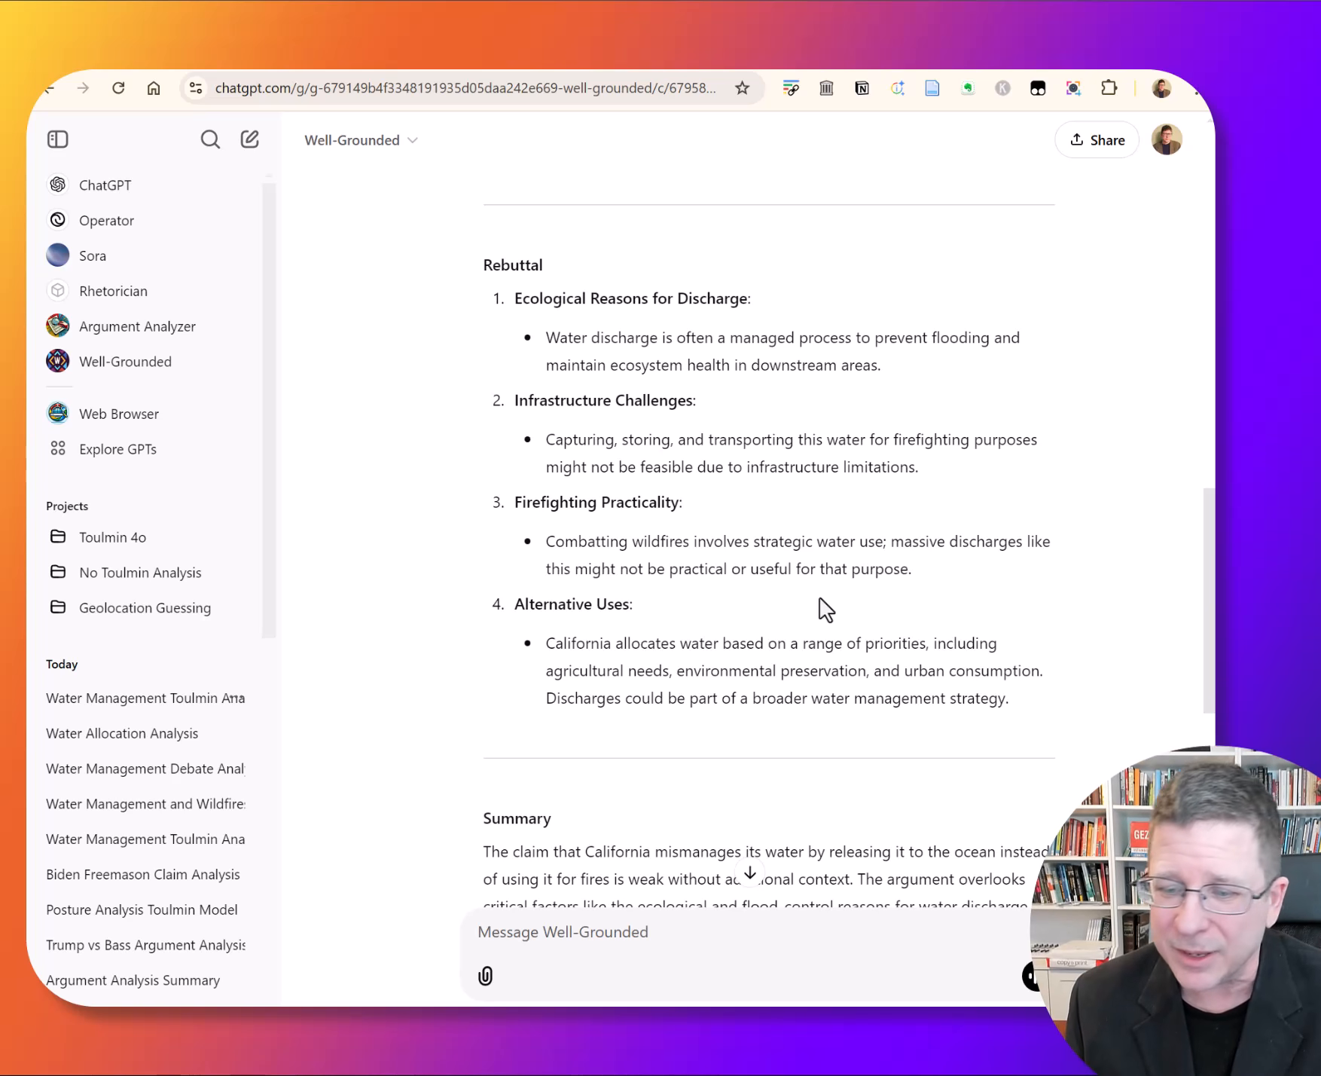
Scroll to the Summary and the Additional Evidence That Might Strengthen/Weaken Argument list, highlighting a passage.
scroll(down, 3)
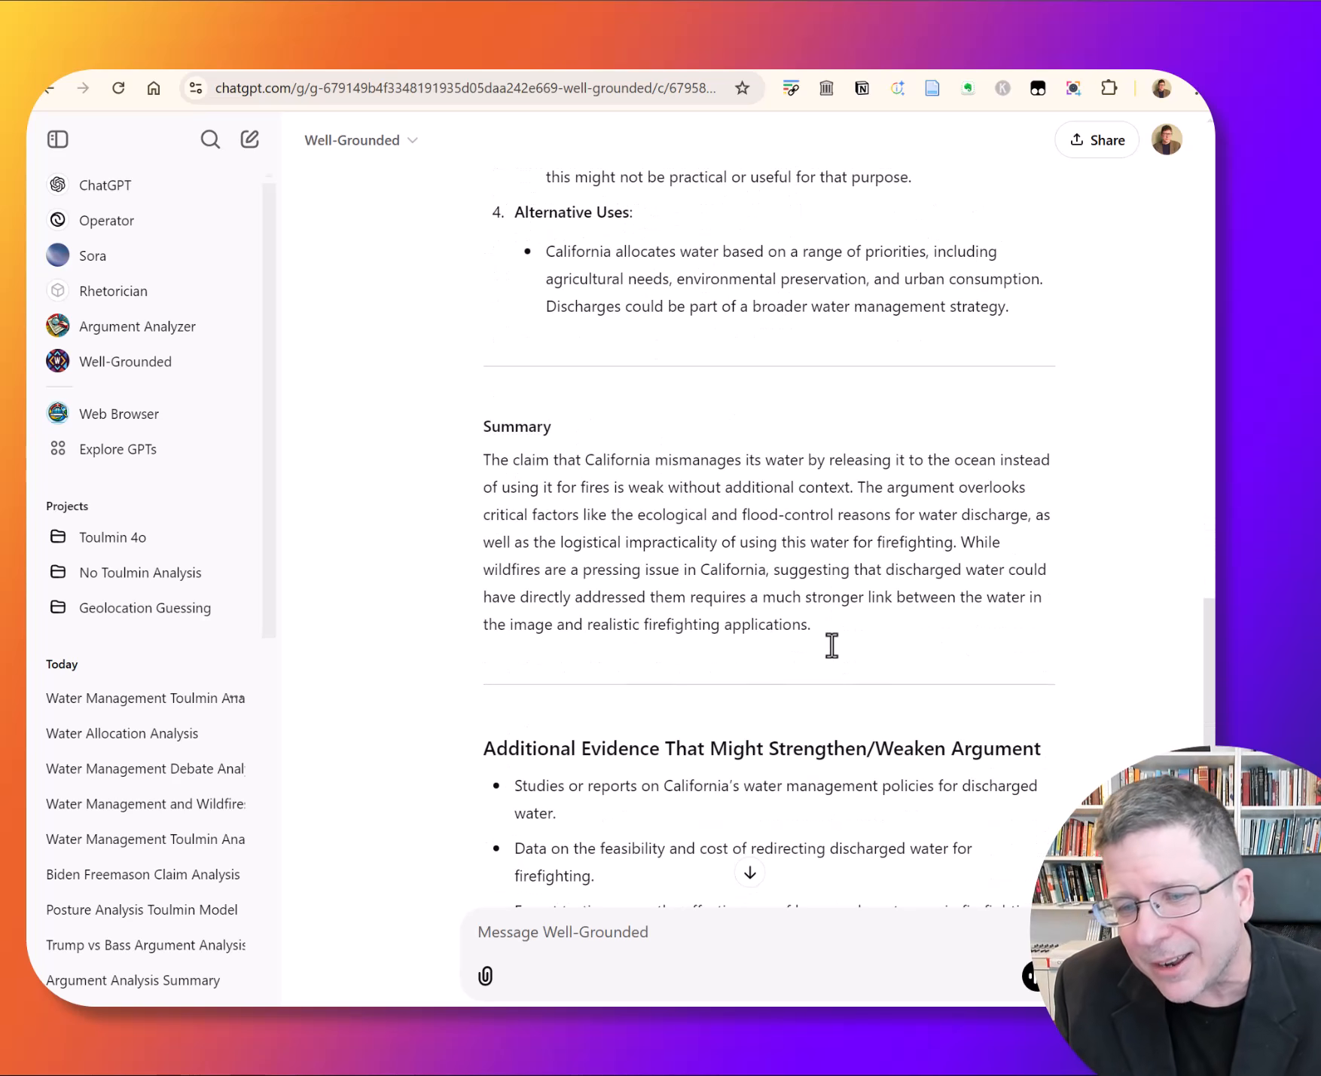
scroll(down, 3)
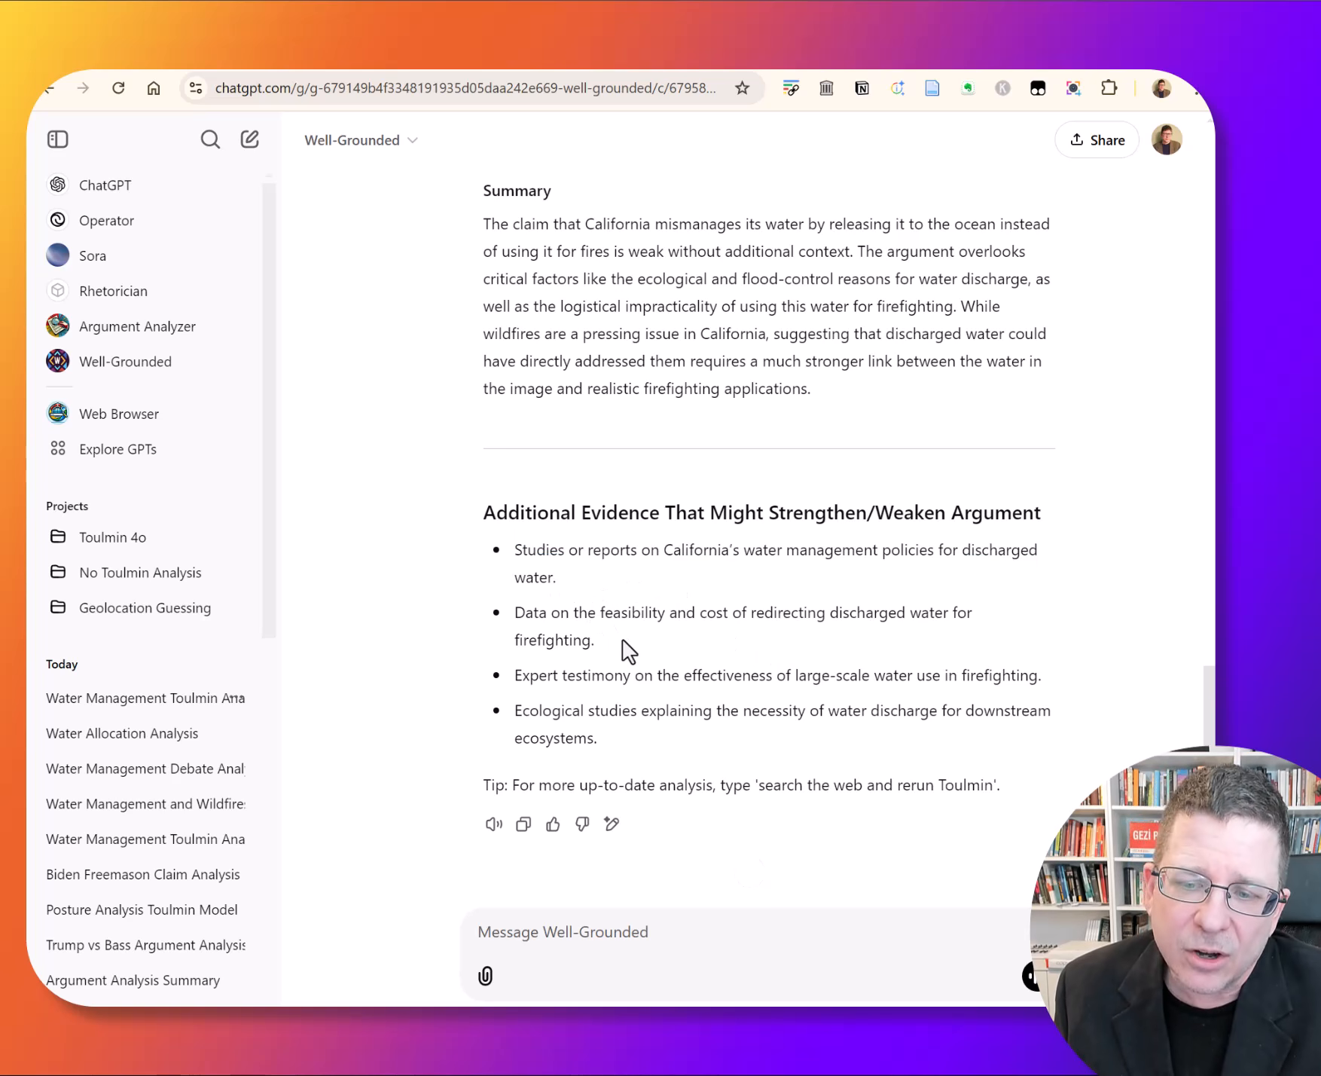
drag(515, 613, 594, 640)
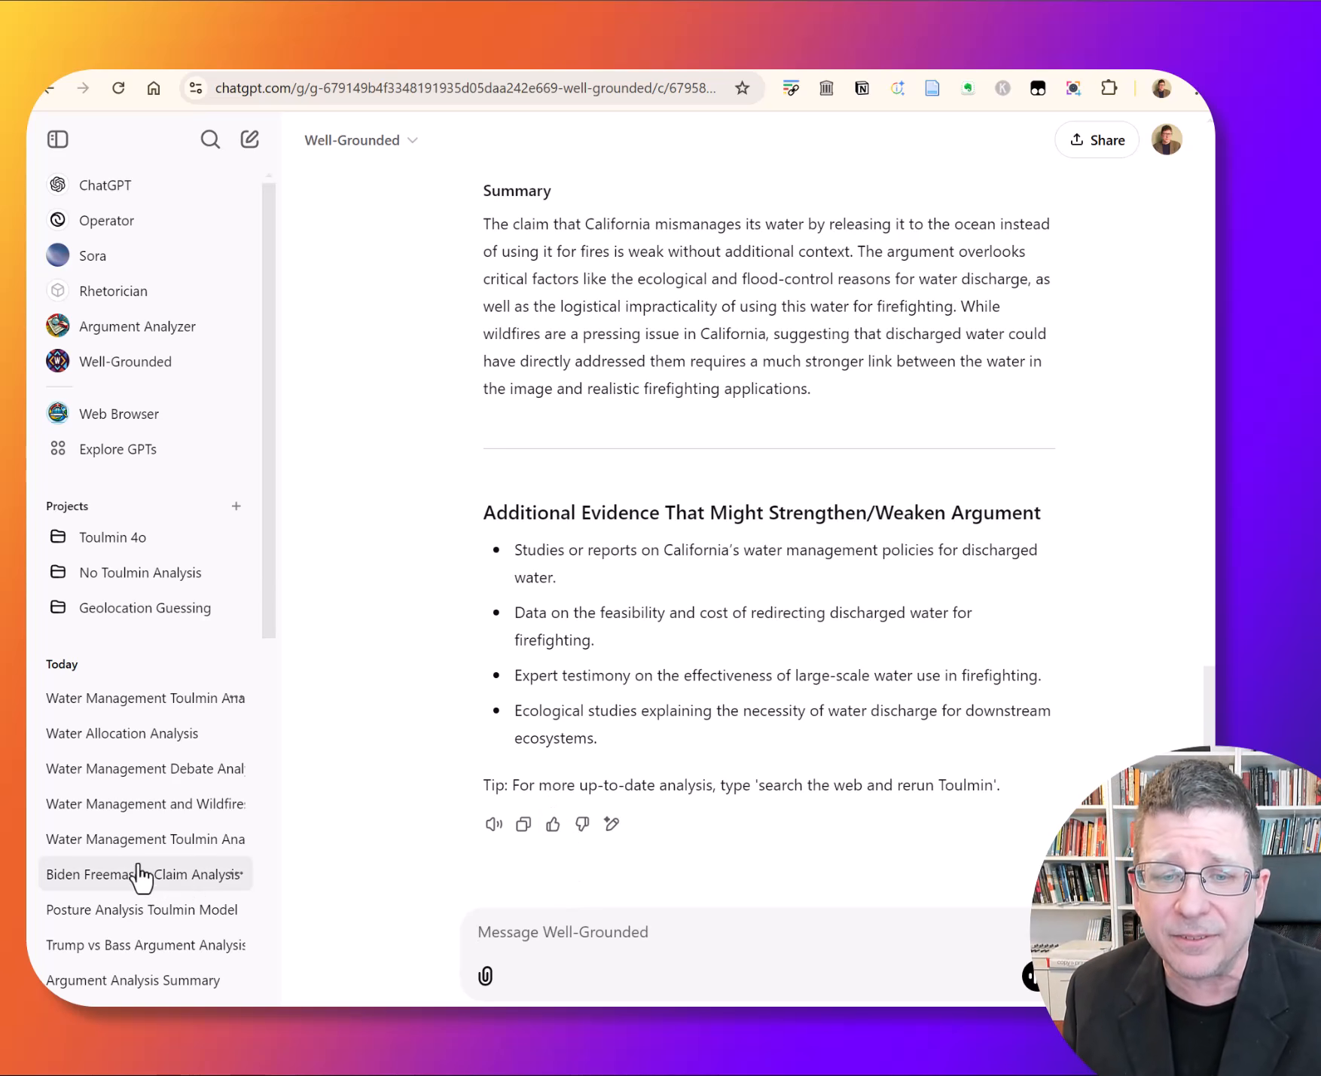
mouse_move(121, 732)
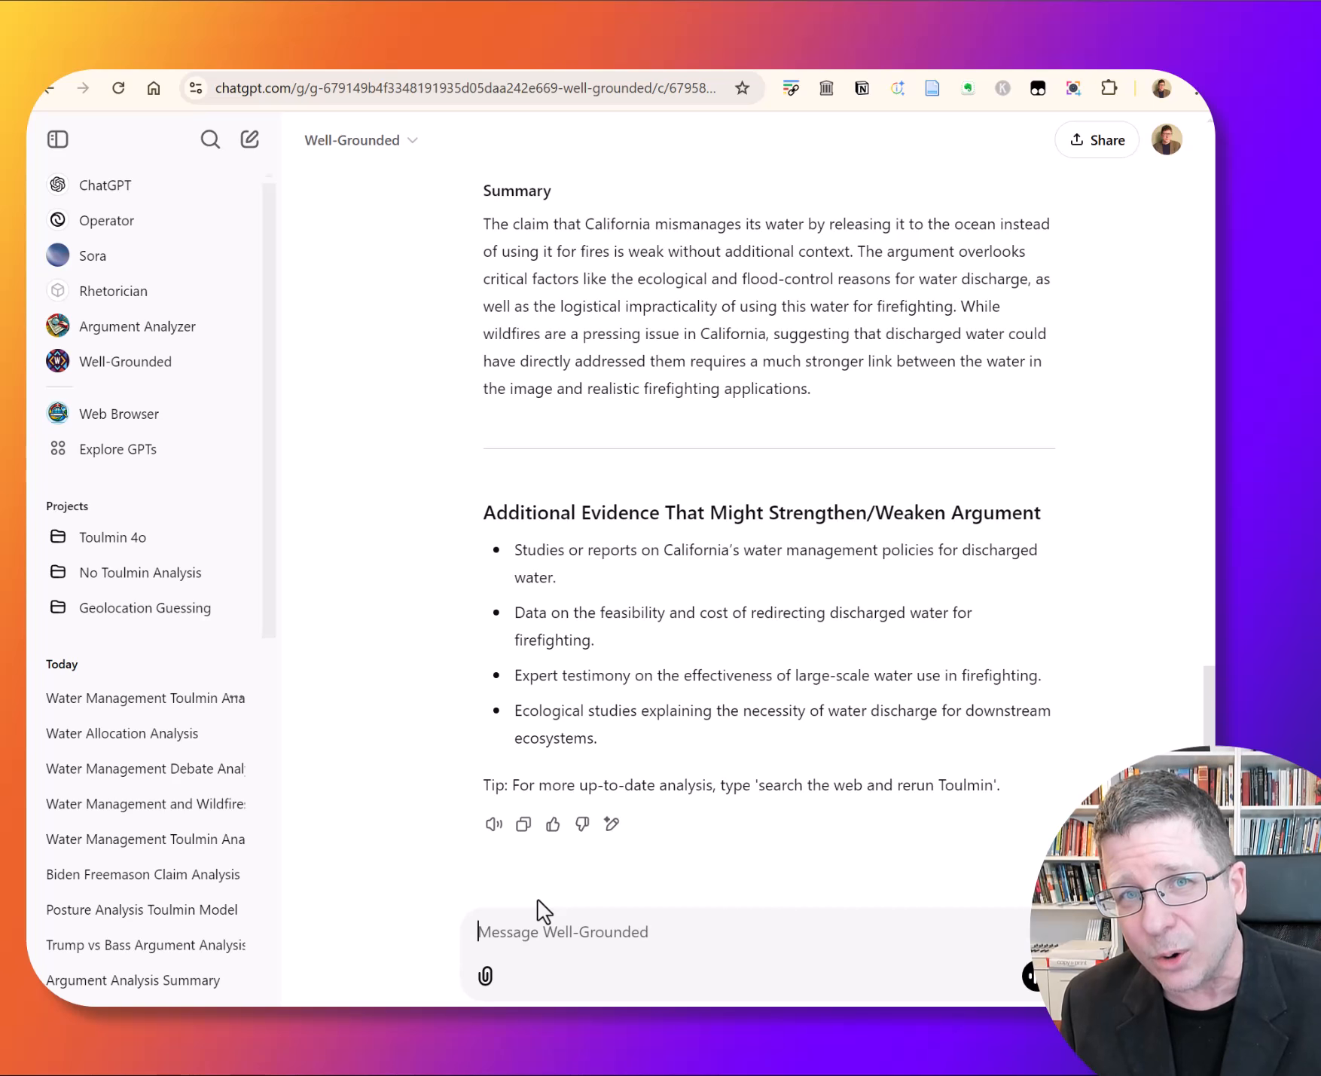
scroll(up, 3)
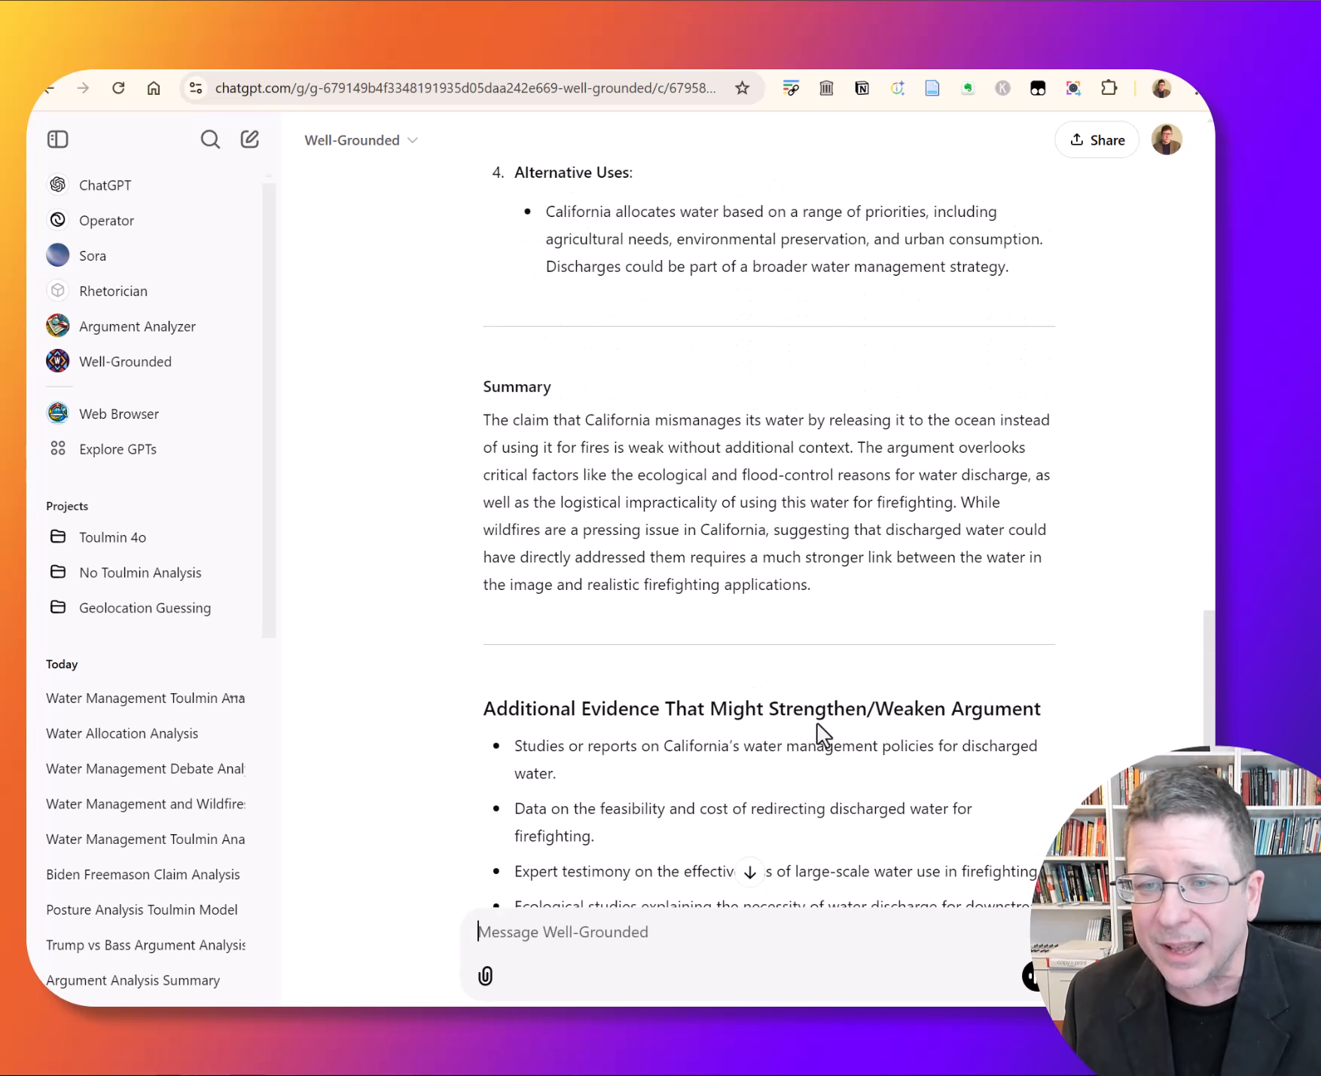